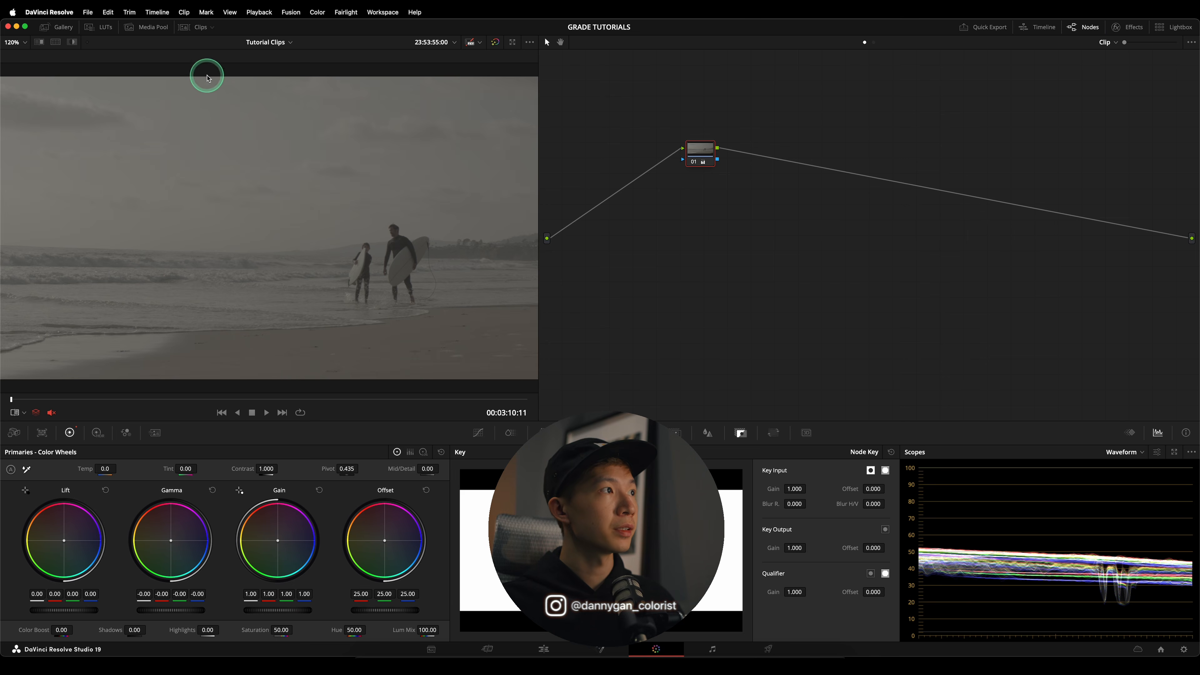
- Preview the Top_Gun_Maverick_28 and Top_Gun_Maverick_33 reference stills from the gallery
{"action": "left_click", "coordinate": [63, 27]}
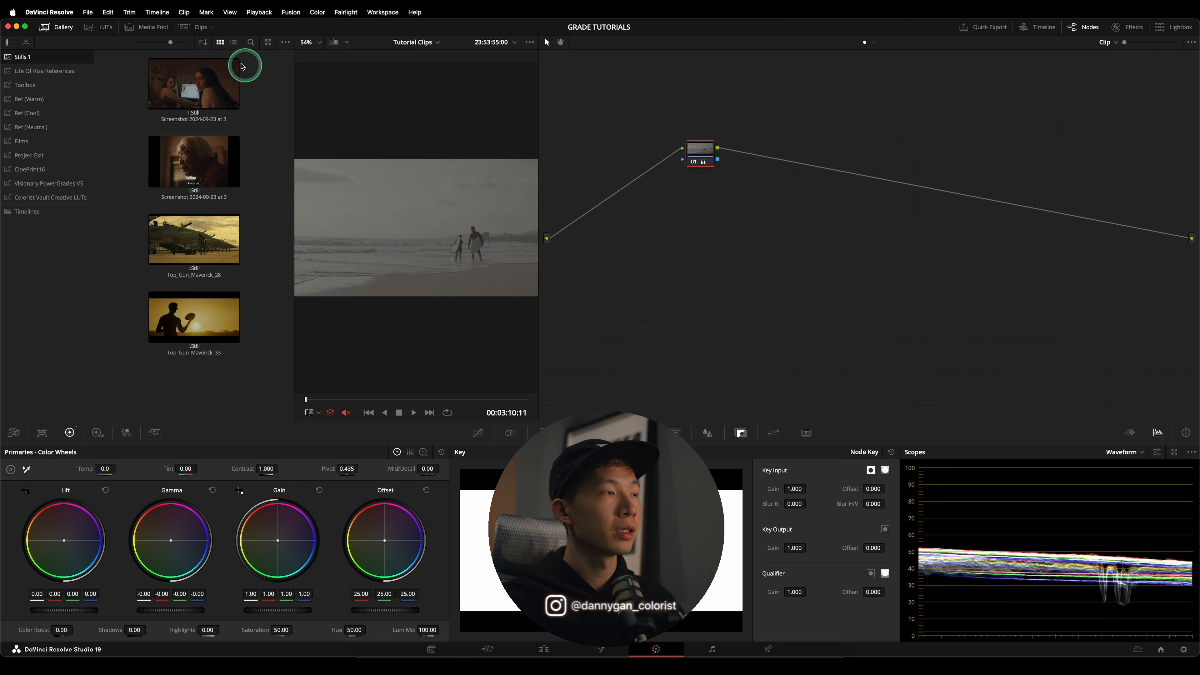
{"action": "mouse_move", "coordinate": [273, 217]}
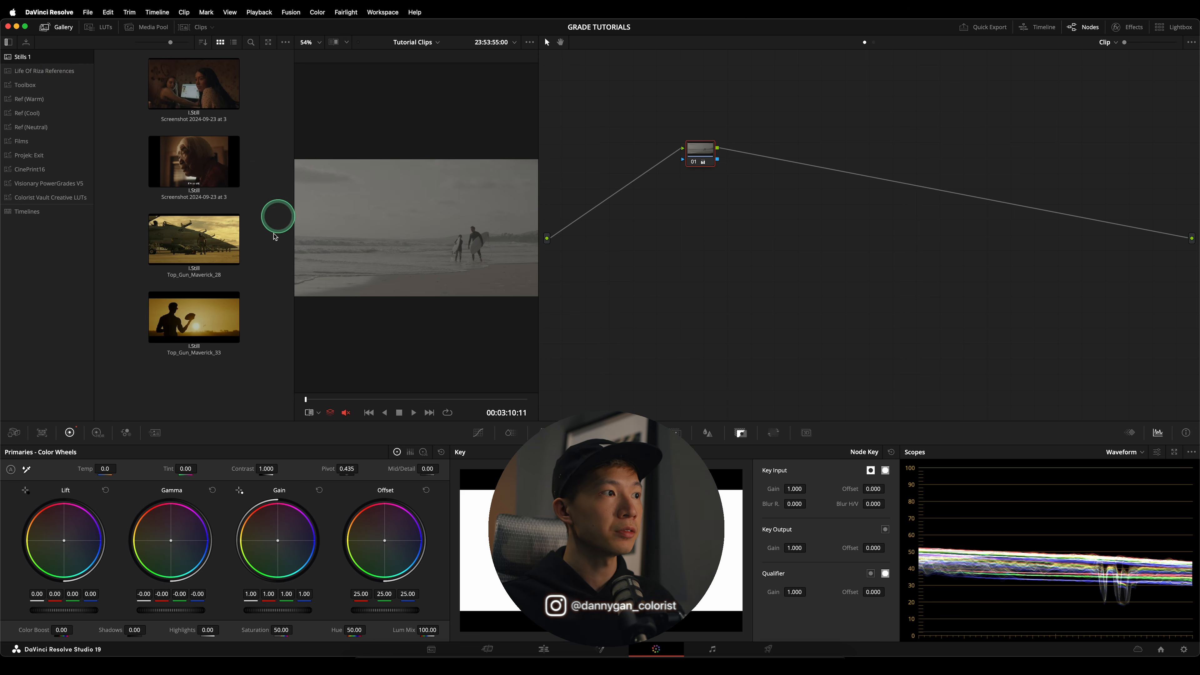
{"action": "left_click", "coordinate": [193, 239]}
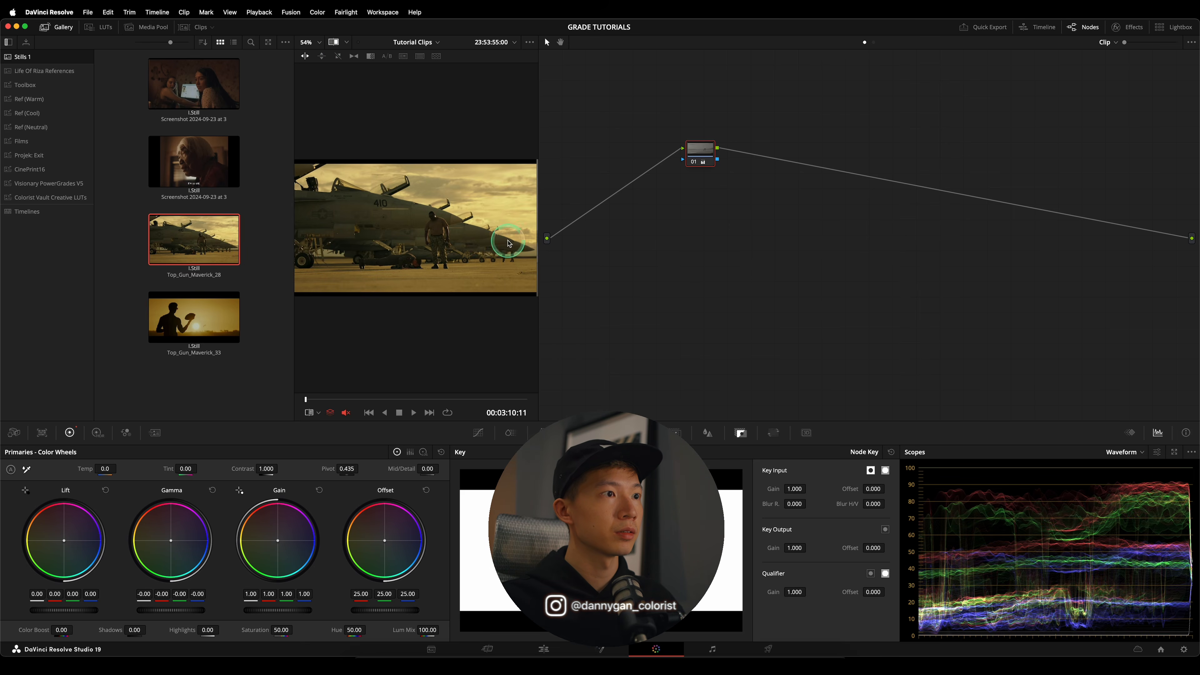
{"action": "left_click", "coordinate": [194, 317]}
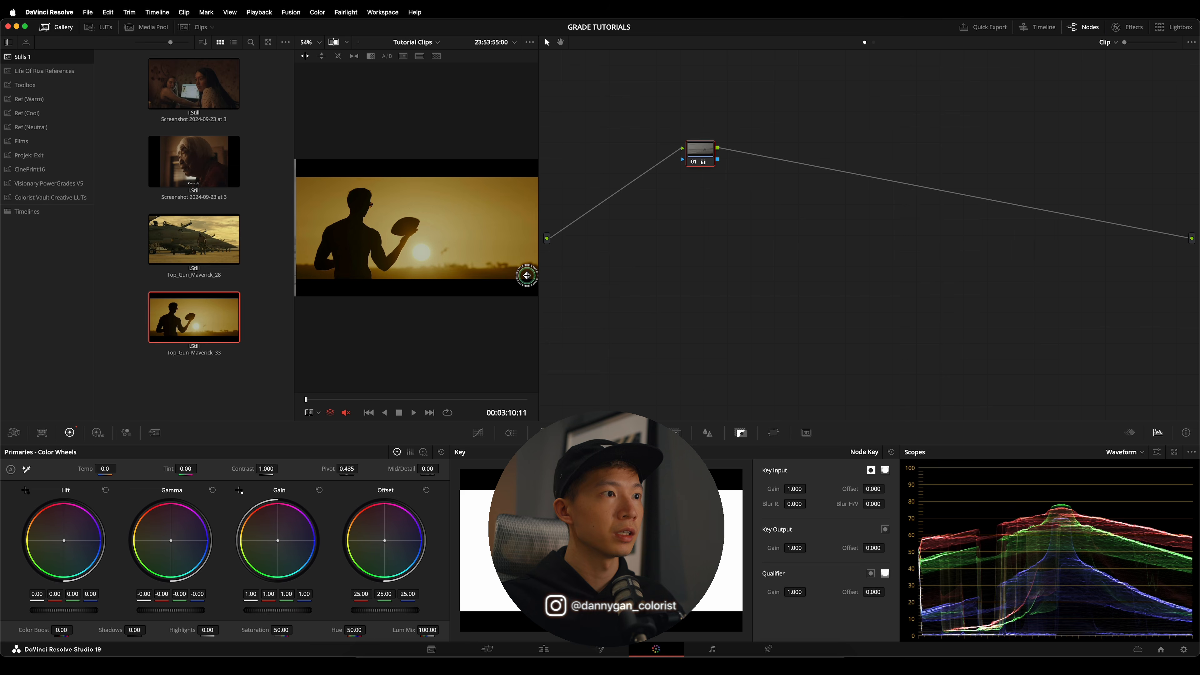
{"action": "left_click", "coordinate": [194, 238]}
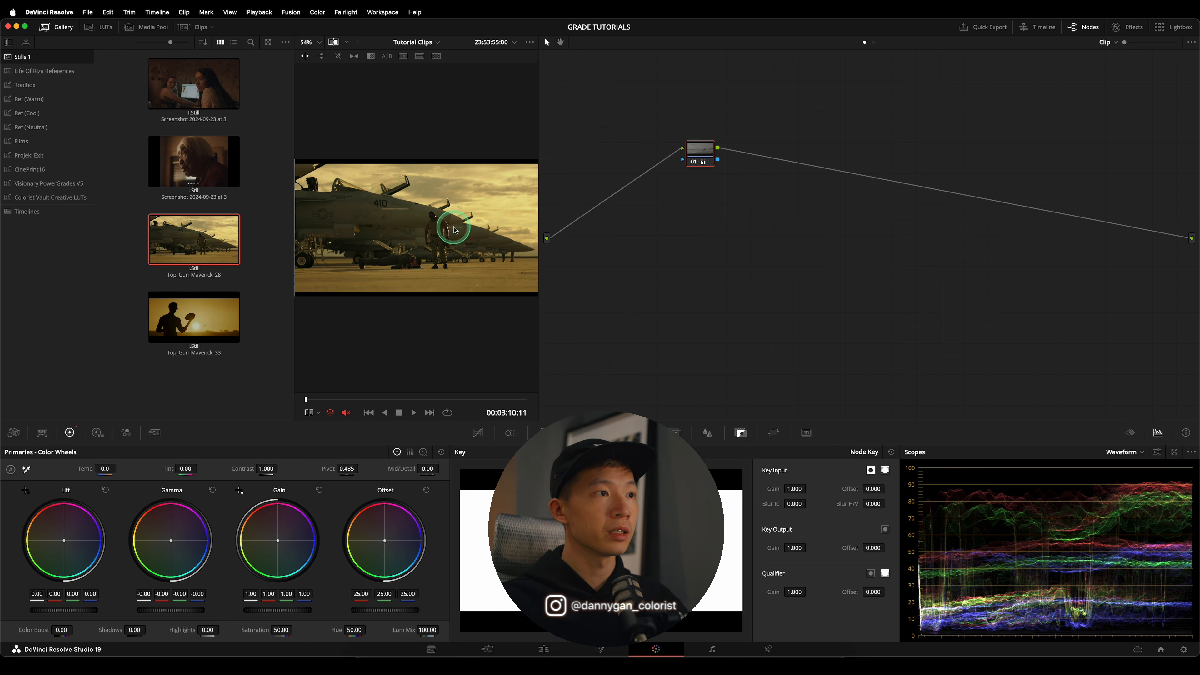
{"action": "left_click", "coordinate": [194, 317]}
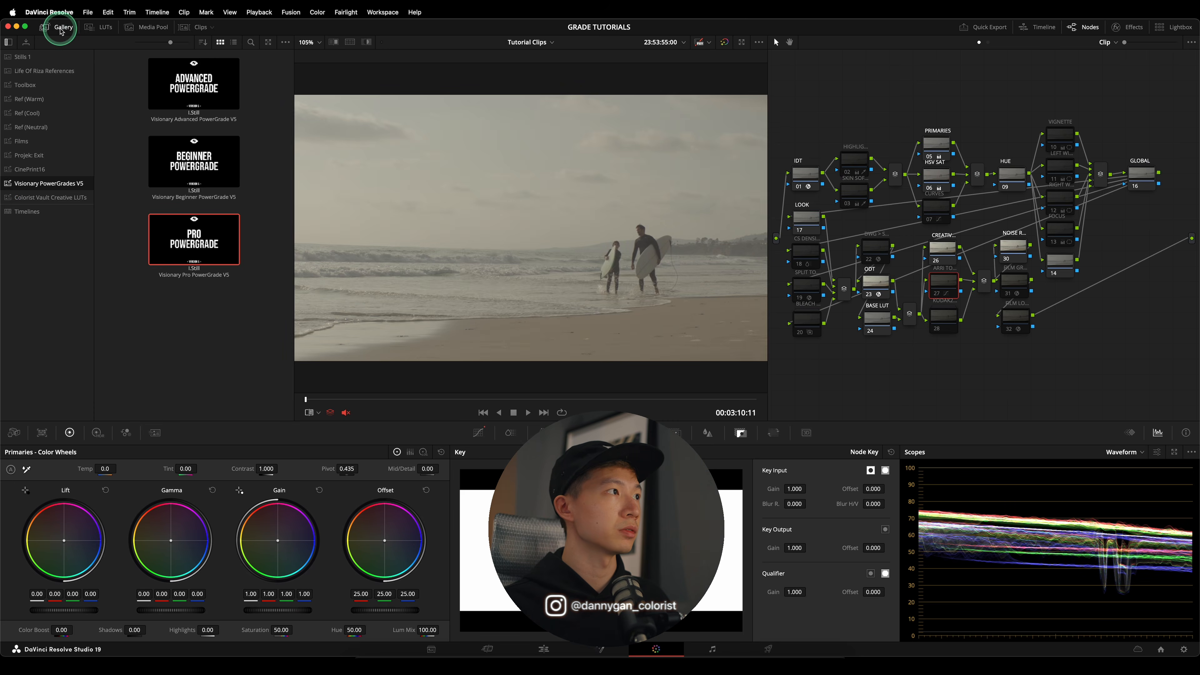
- Hide the gallery and show the BASE LUT node's Color Space Transform settings
{"action": "left_click", "coordinate": [62, 26]}
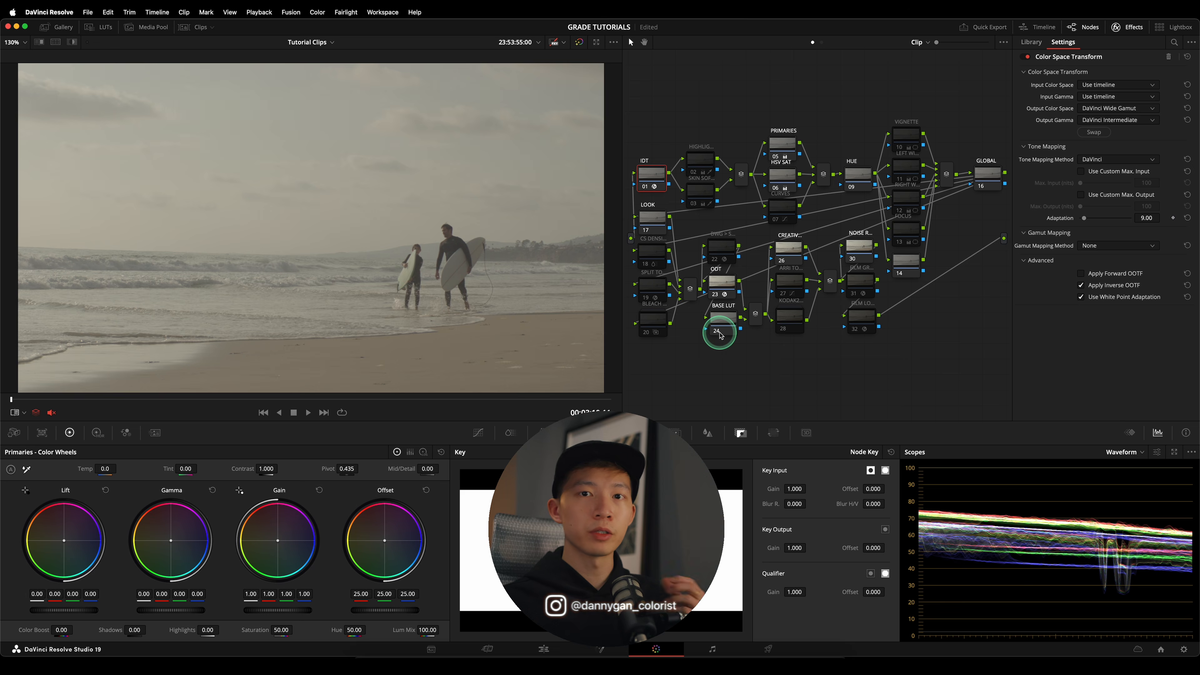
{"action": "mouse_move", "coordinate": [455, 299]}
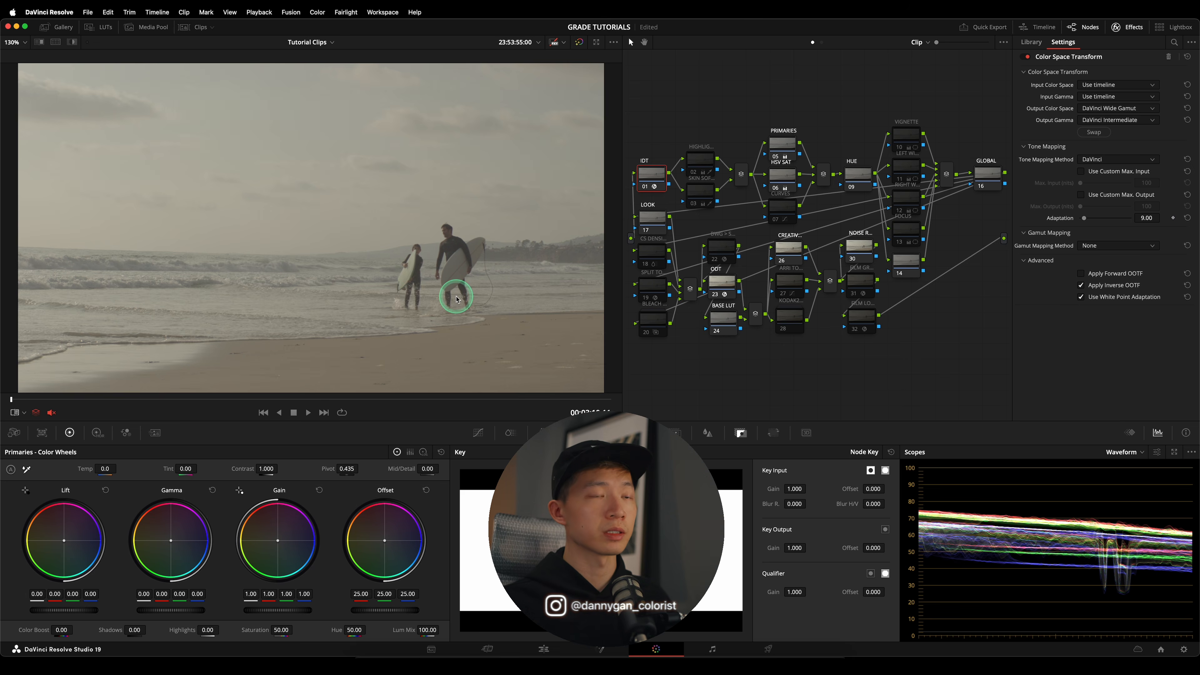
{"action": "left_click", "coordinate": [1117, 85]}
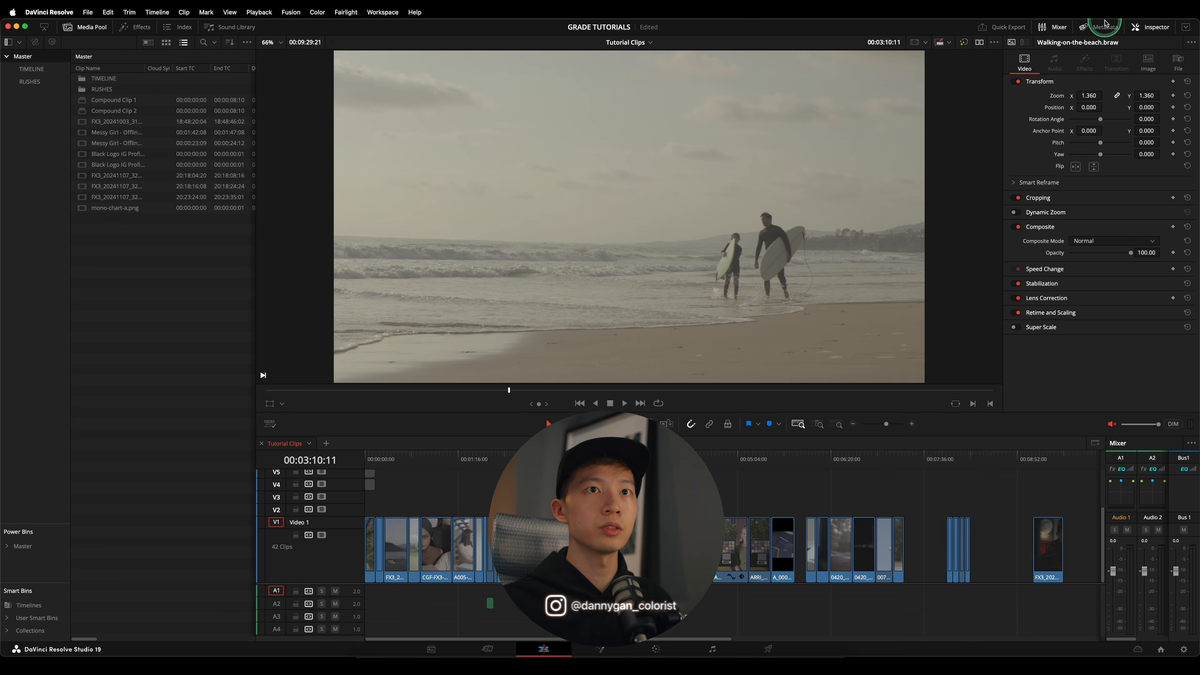
- Show All Groups in the Metadata panel and browse the clip's camera, lens and gamma details
{"action": "left_click", "coordinate": [1102, 27]}
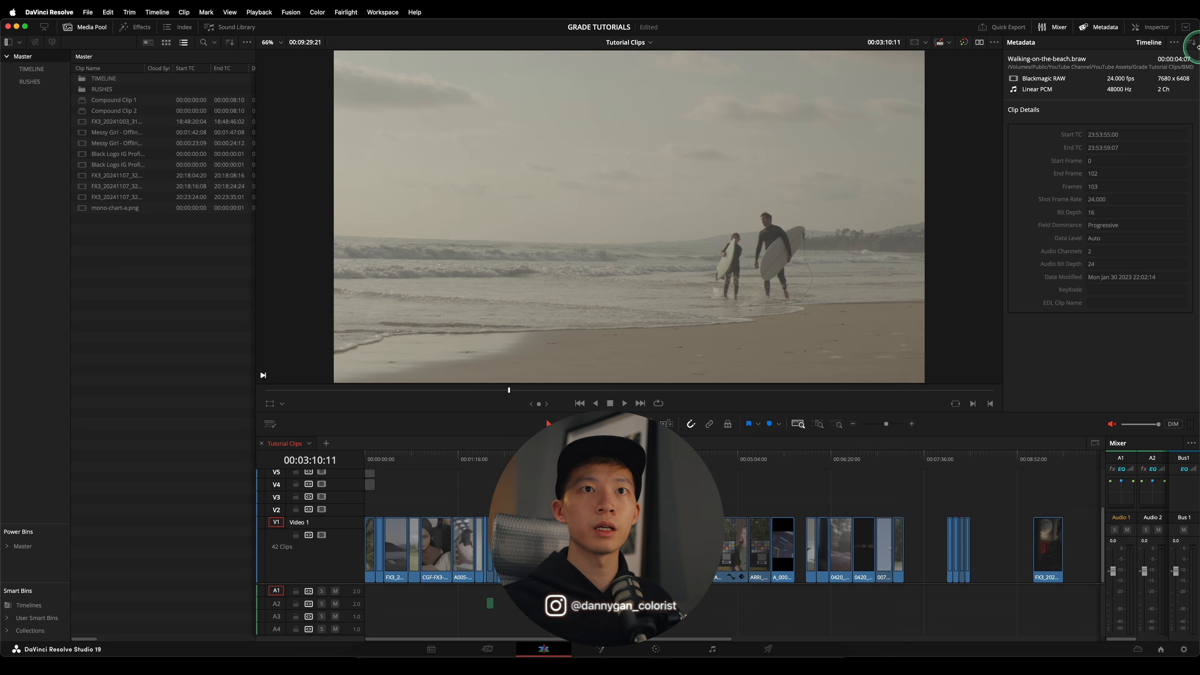
{"action": "left_click", "coordinate": [1189, 47]}
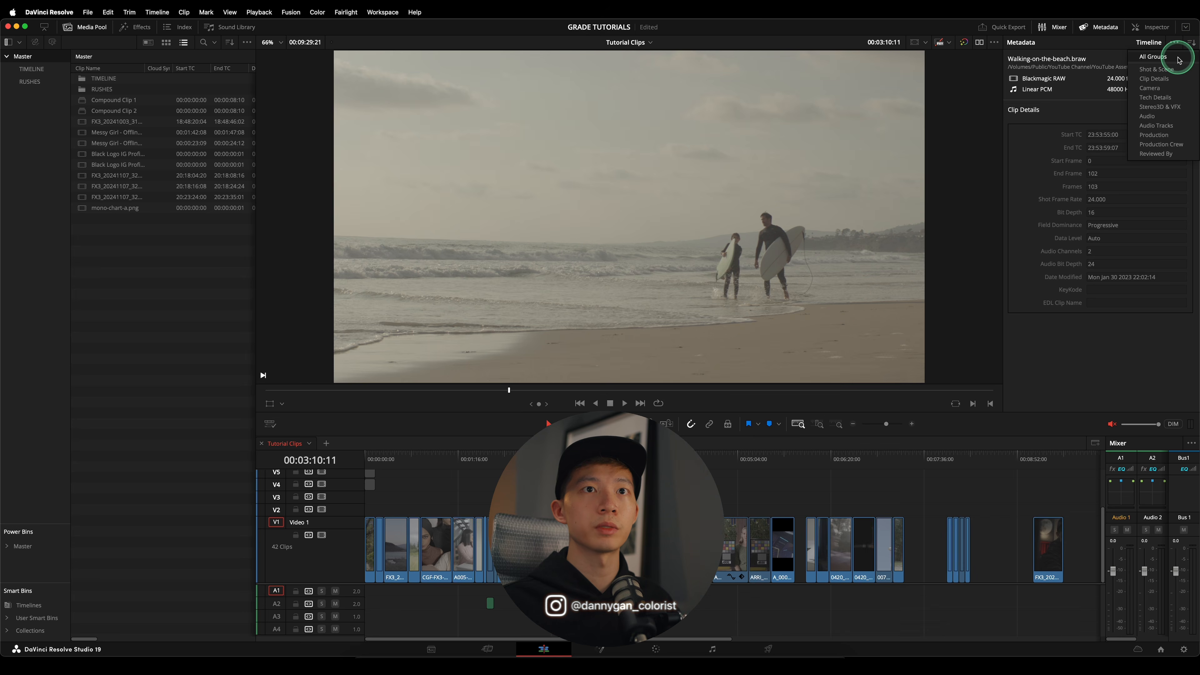
{"action": "left_click", "coordinate": [1151, 56]}
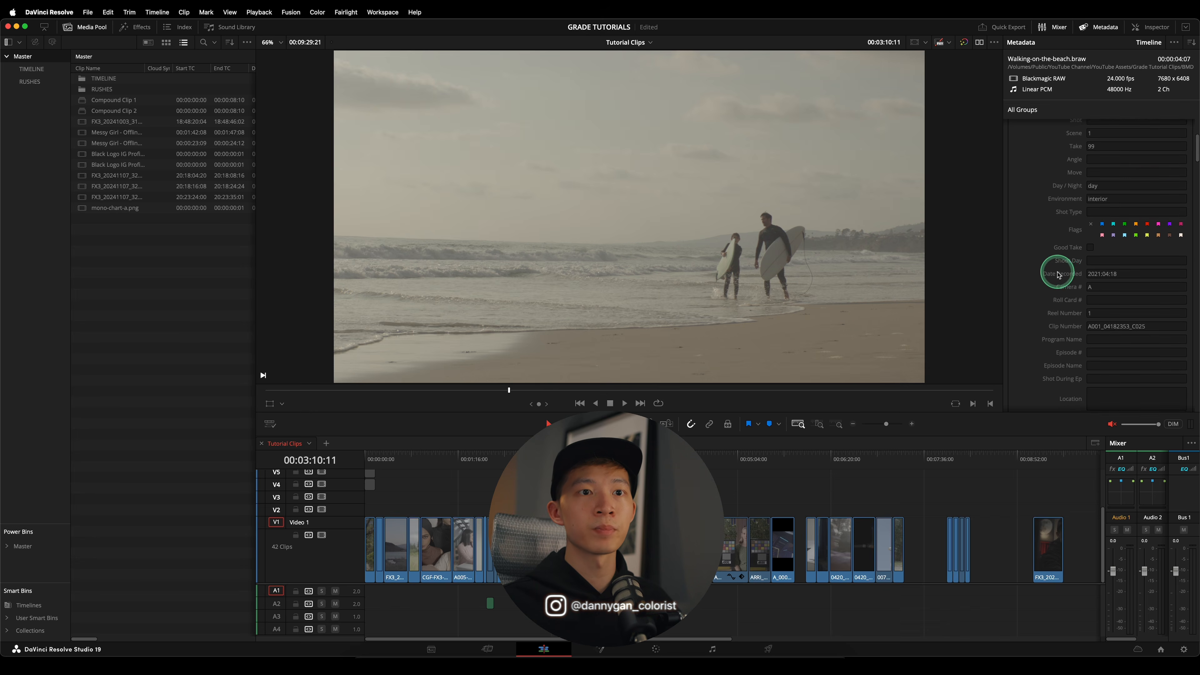
{"action": "scroll", "scroll_direction": "down", "scroll_amount": 3}
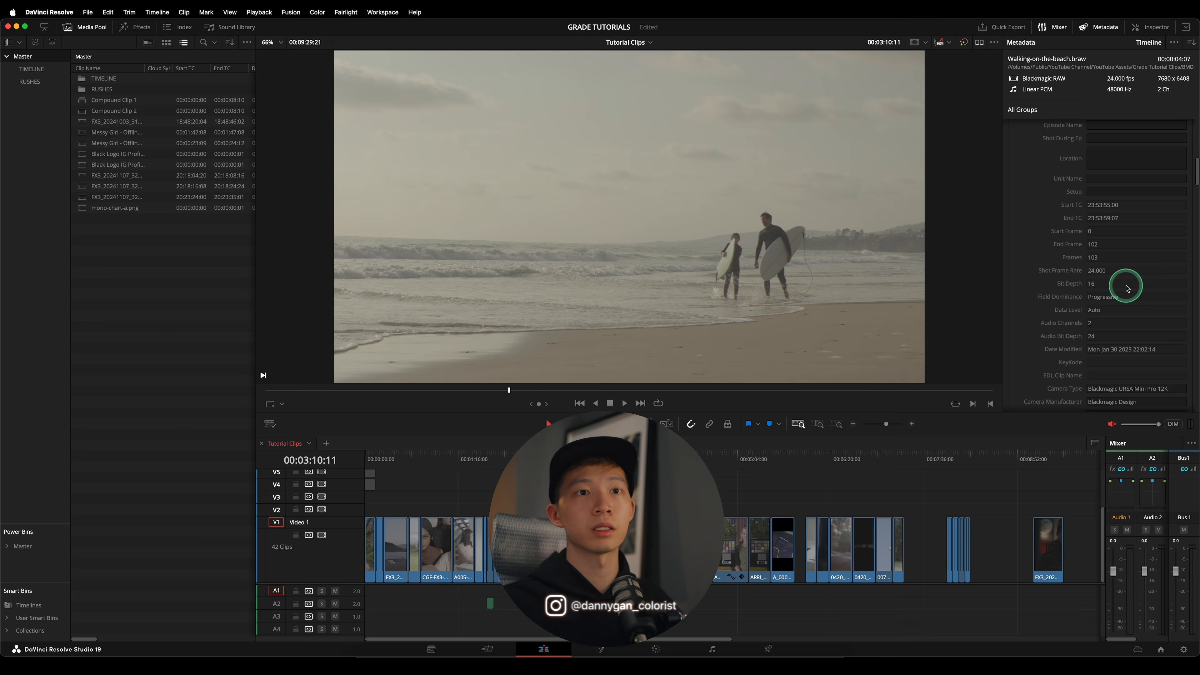
{"action": "scroll", "scroll_direction": "down", "scroll_amount": 3}
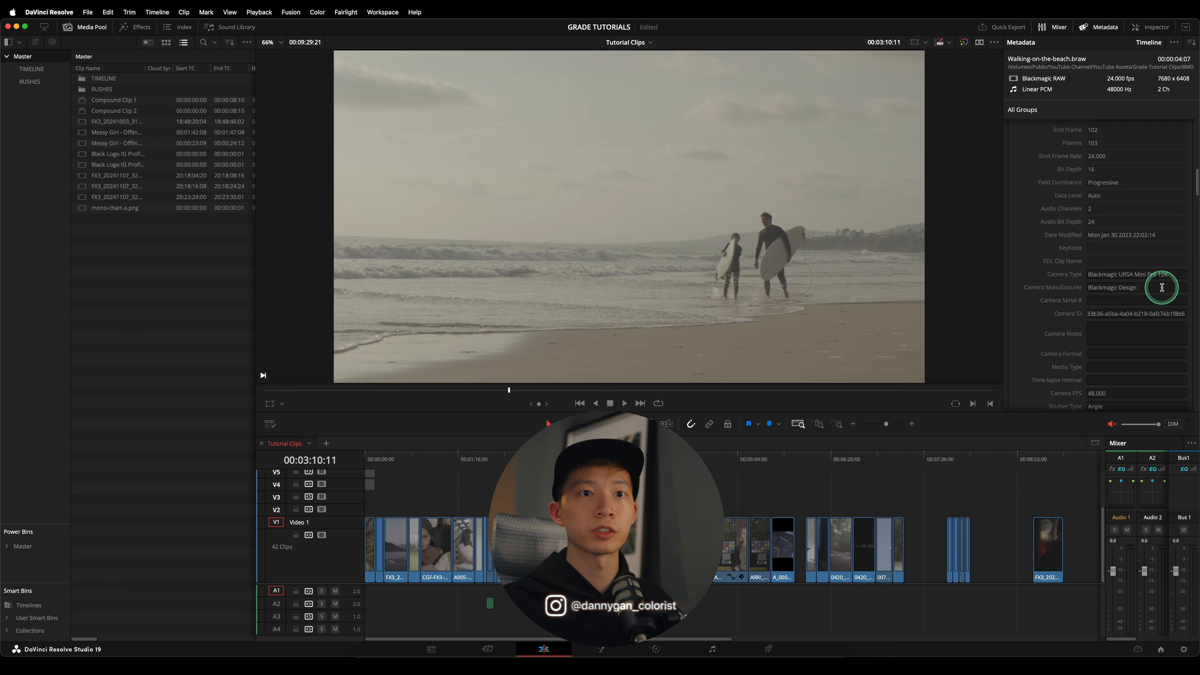
{"action": "scroll", "scroll_direction": "down", "scroll_amount": 3}
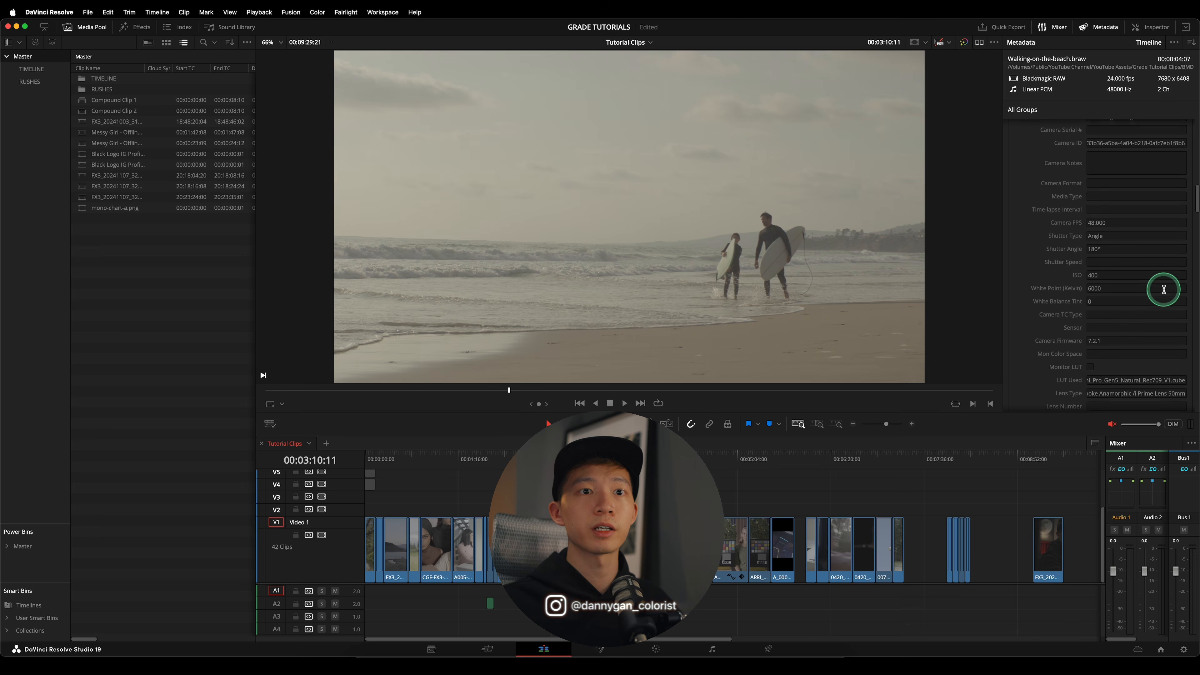
{"action": "scroll", "scroll_direction": "down", "scroll_amount": 3}
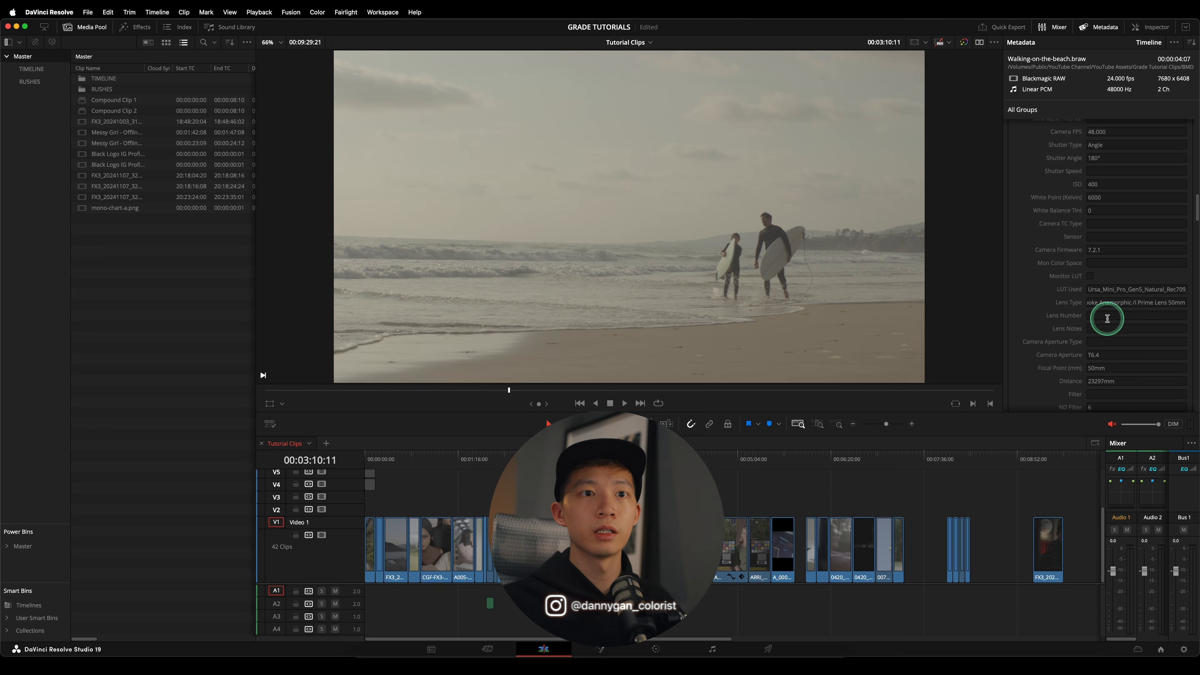
{"action": "scroll", "scroll_direction": "down", "scroll_amount": 3}
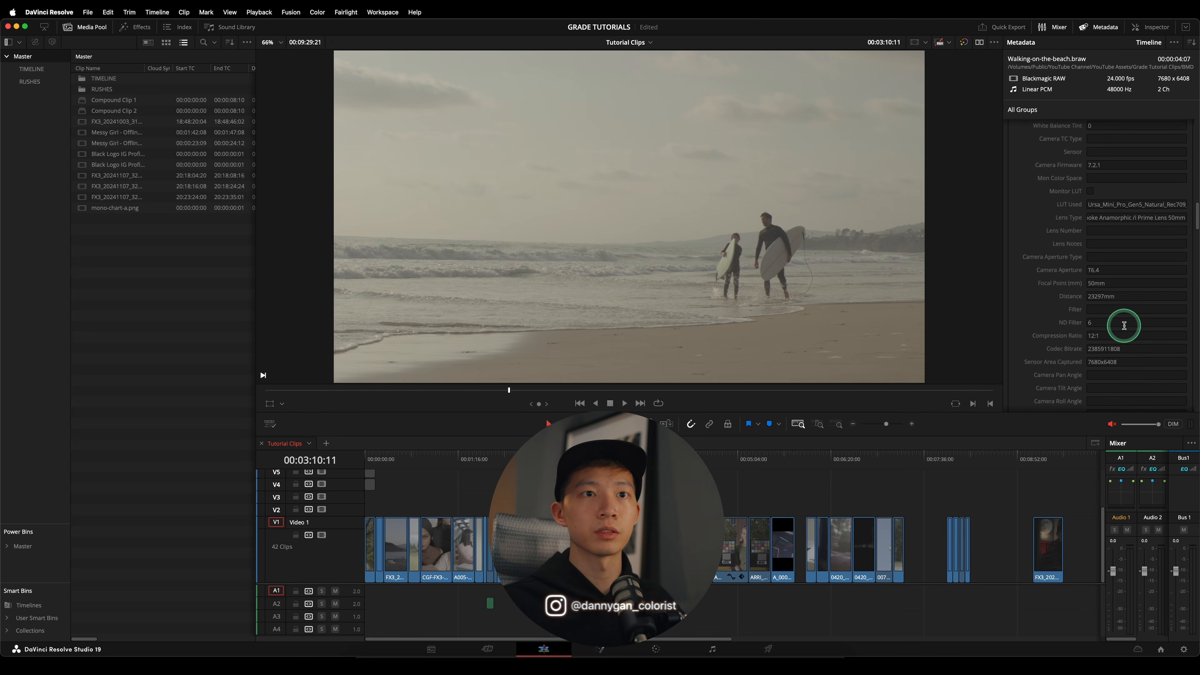
{"action": "scroll", "scroll_direction": "down", "scroll_amount": 3}
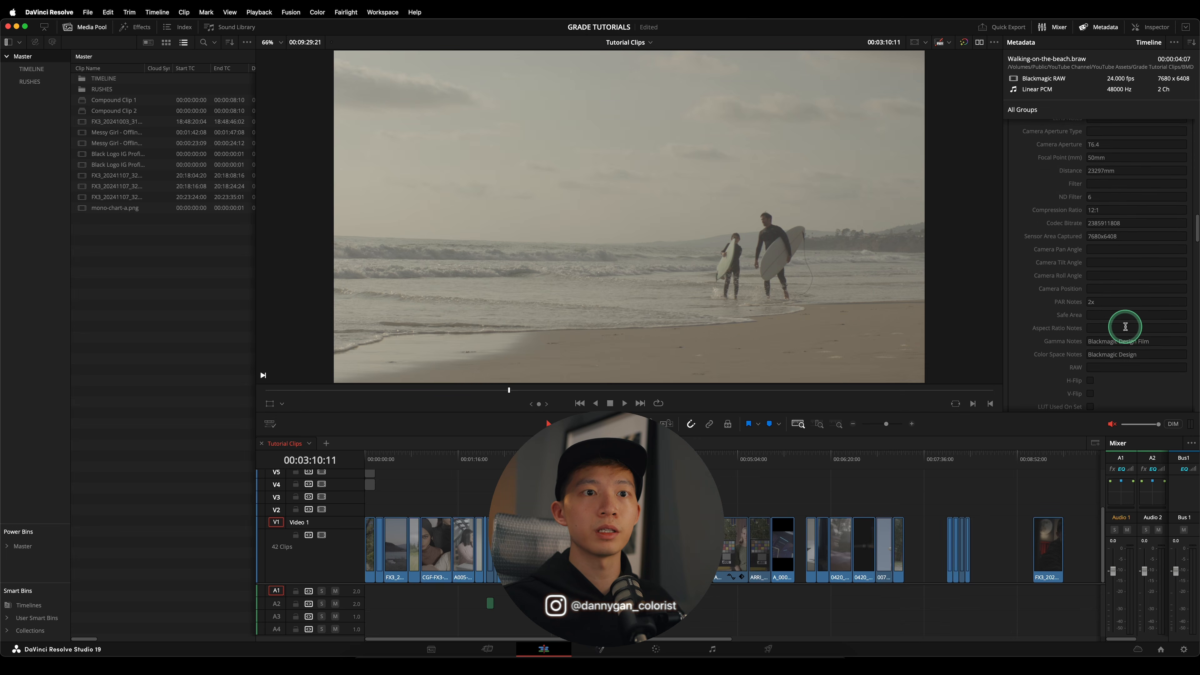
{"action": "scroll", "scroll_direction": "down", "scroll_amount": 3}
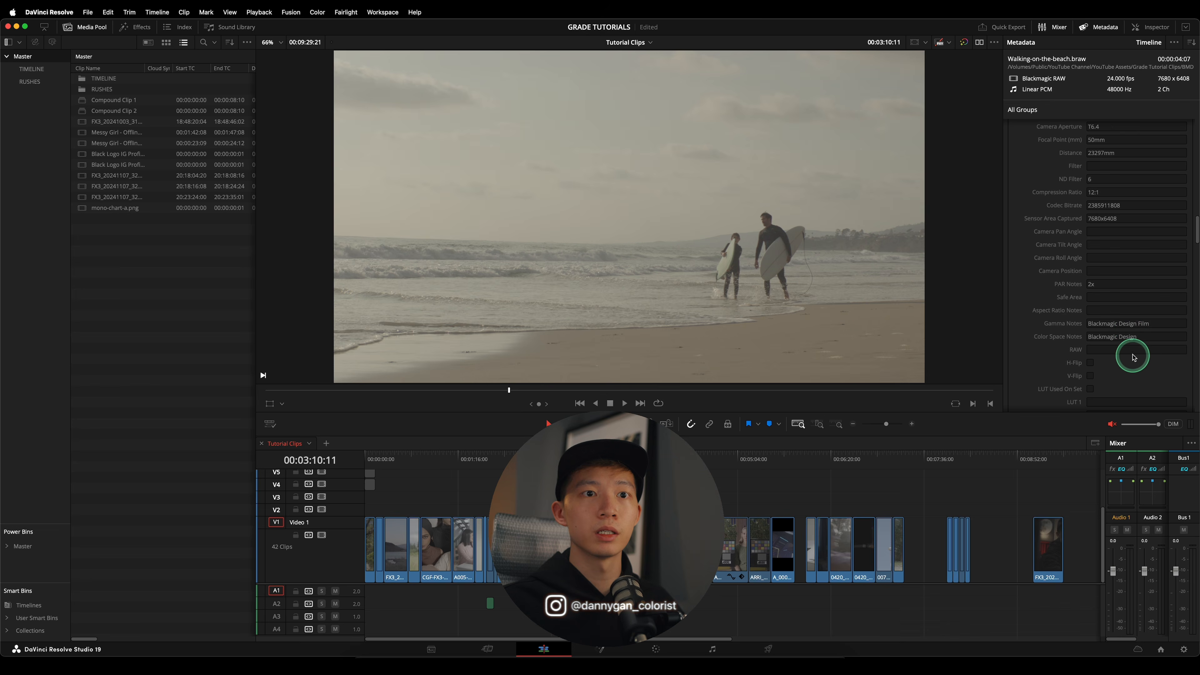
{"action": "mouse_move", "coordinate": [1166, 323]}
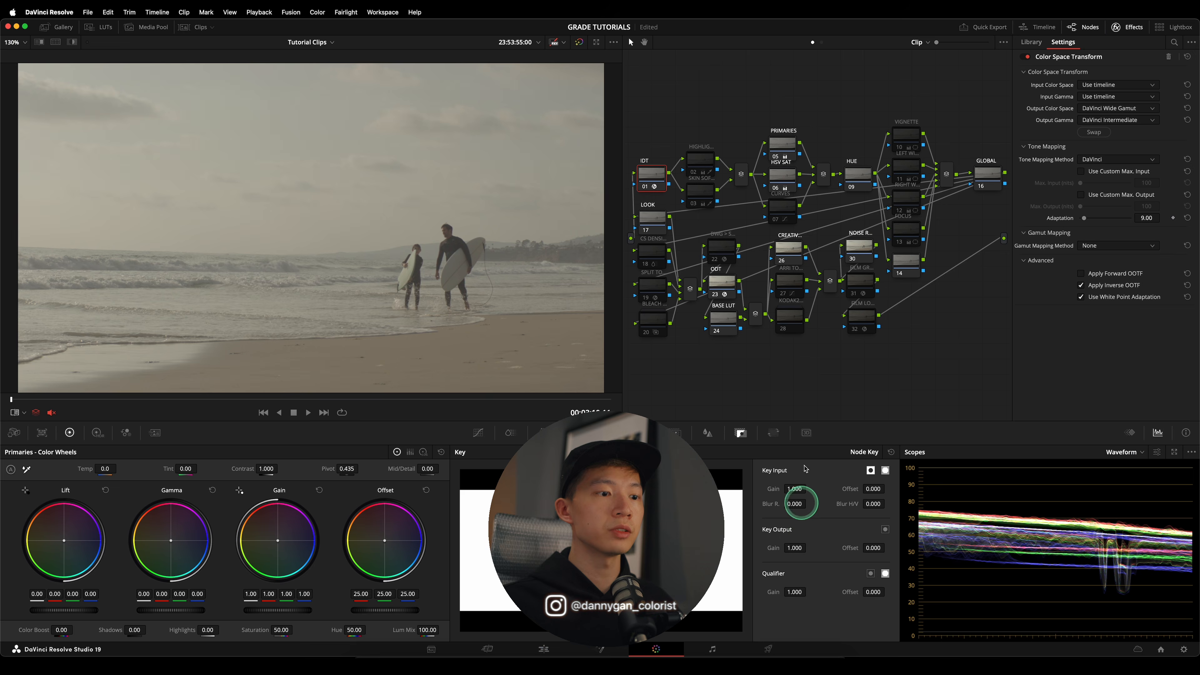
- Set the IDT input to Blackmagic Wide Gamut Gen 4/5 and try Film and Video Gen 5 gammas
{"action": "left_click", "coordinate": [651, 170]}
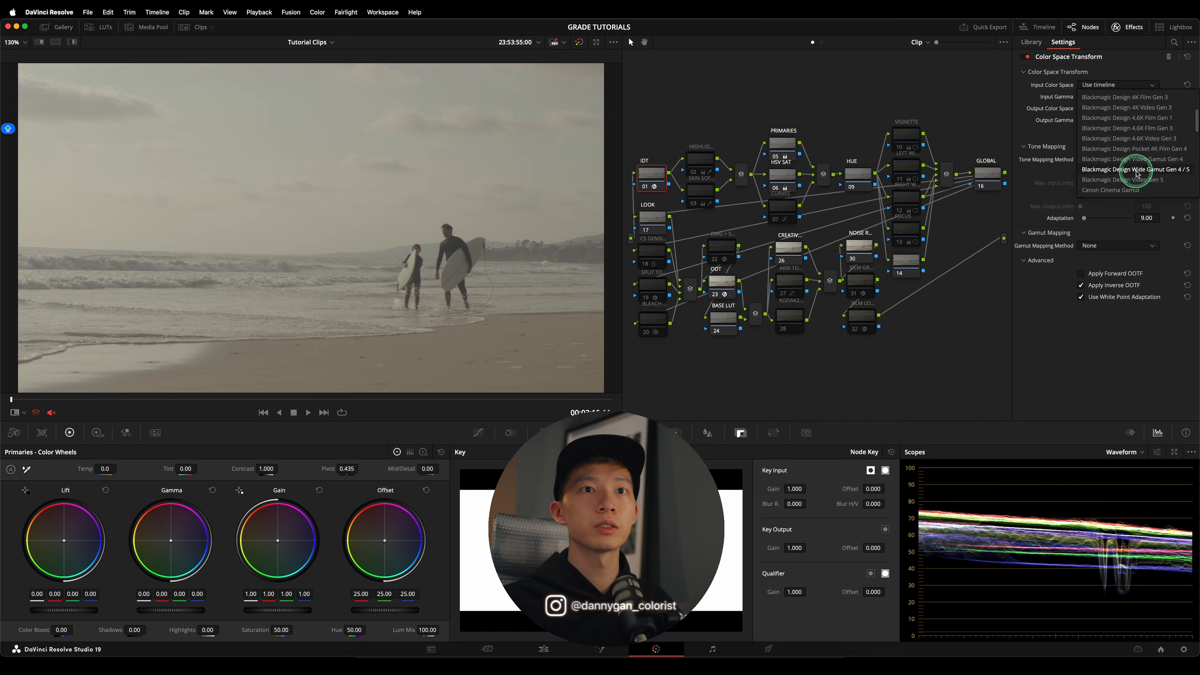
{"action": "left_click", "coordinate": [1134, 170]}
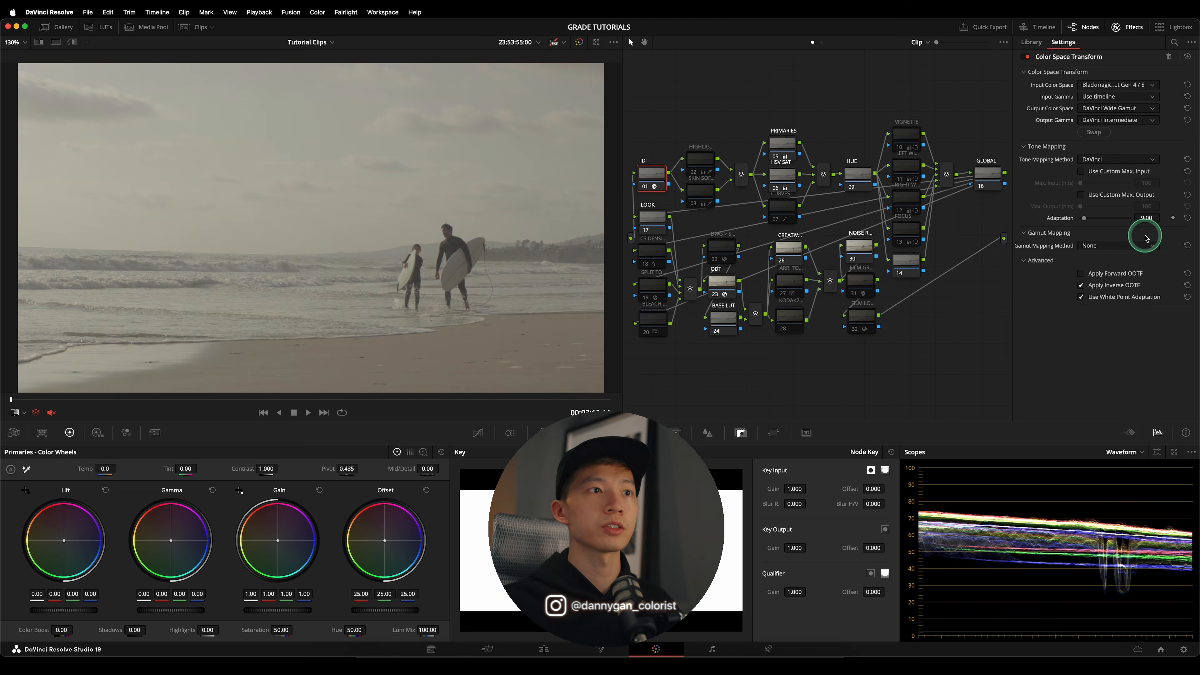
{"action": "left_click", "coordinate": [1114, 108]}
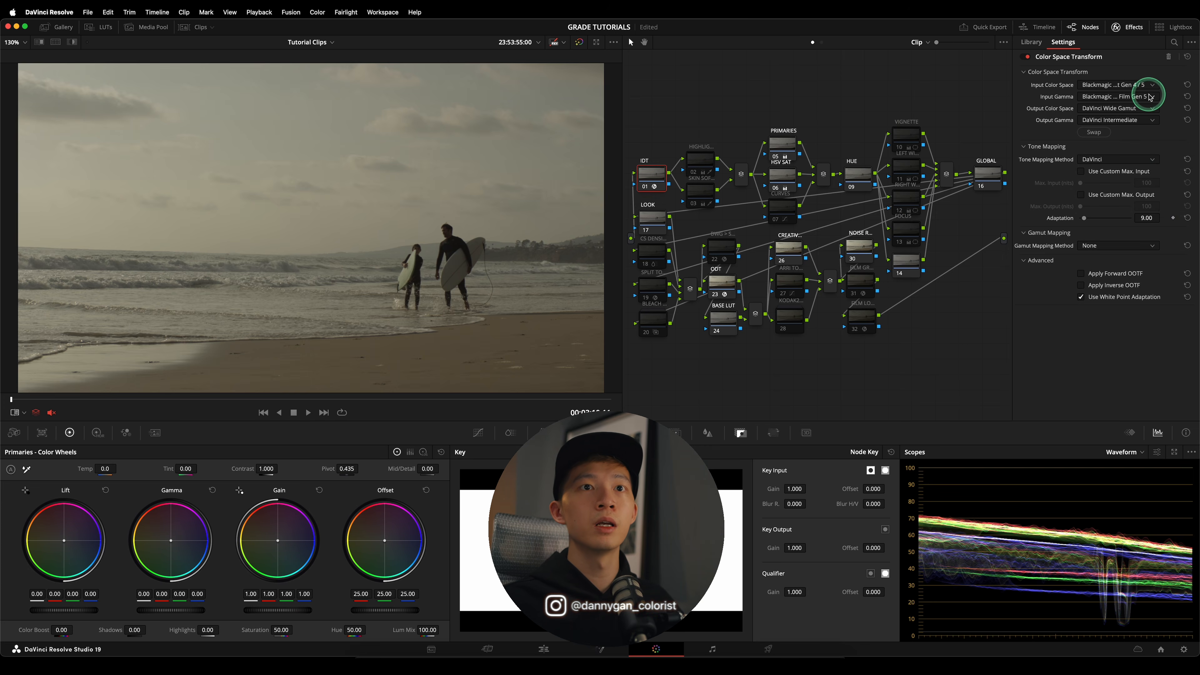
{"action": "left_click", "coordinate": [1117, 84]}
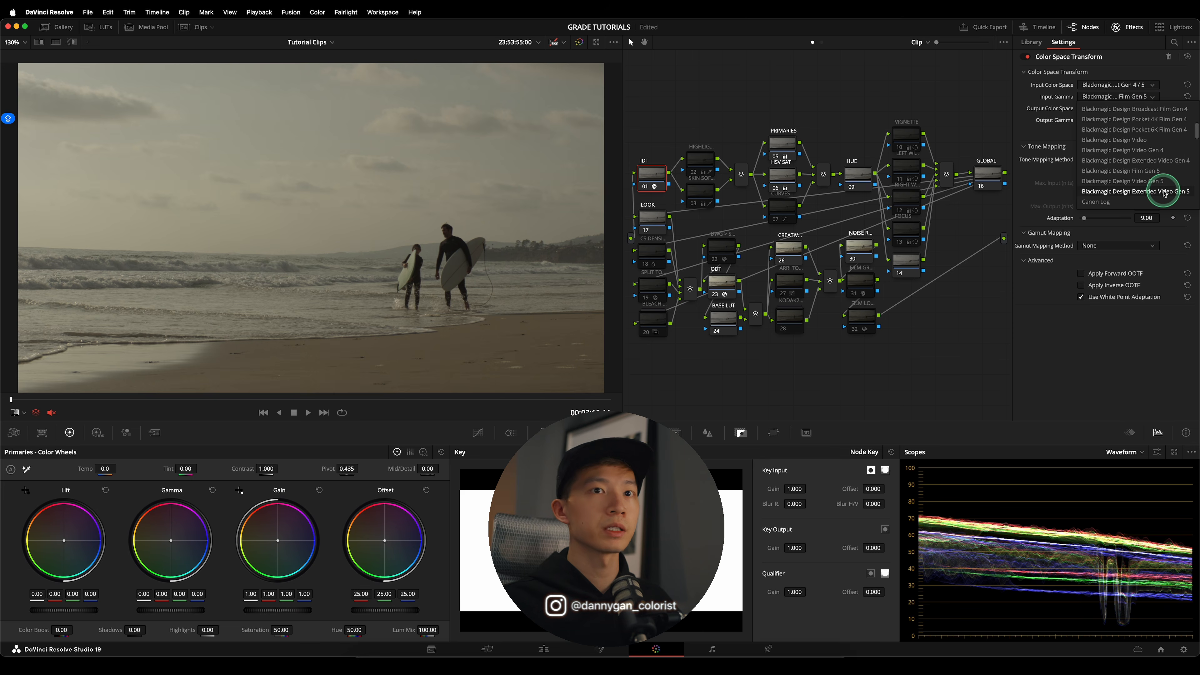
{"action": "left_click", "coordinate": [1136, 180]}
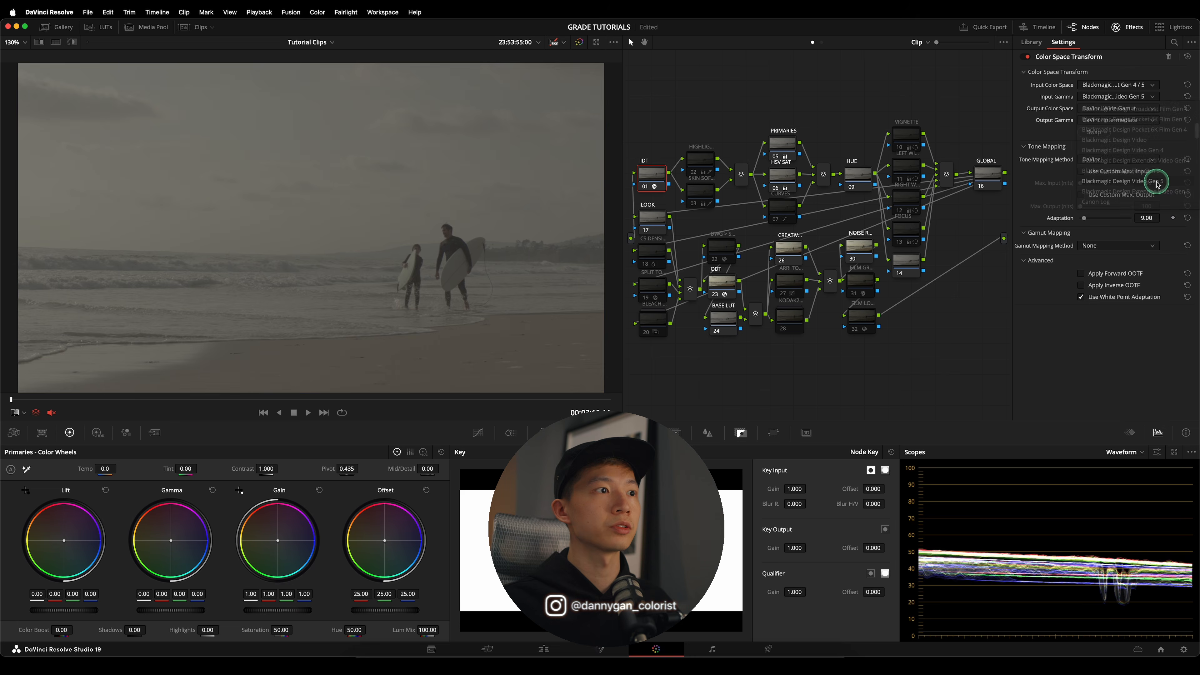
- Settle on Blackmagic Film Gen 5 input gamma with DaVinci Wide Gamut output and tone mapping
{"action": "left_click", "coordinate": [1124, 181]}
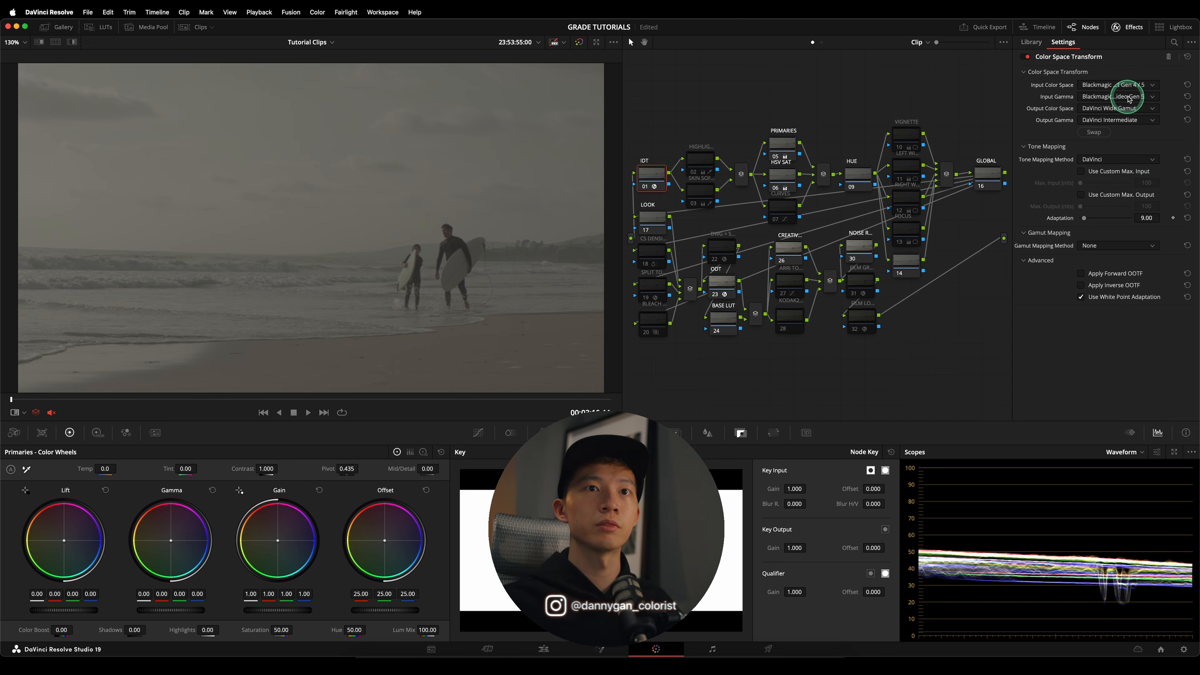
{"action": "left_click", "coordinate": [1118, 96]}
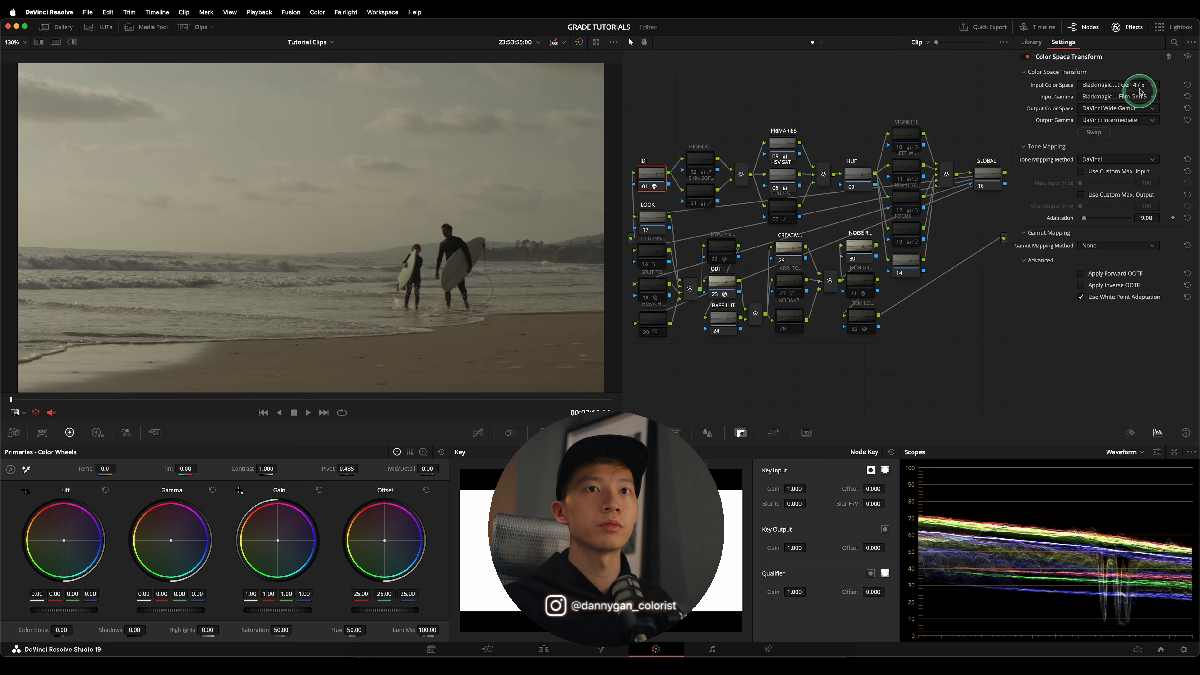
{"action": "left_click", "coordinate": [1117, 85]}
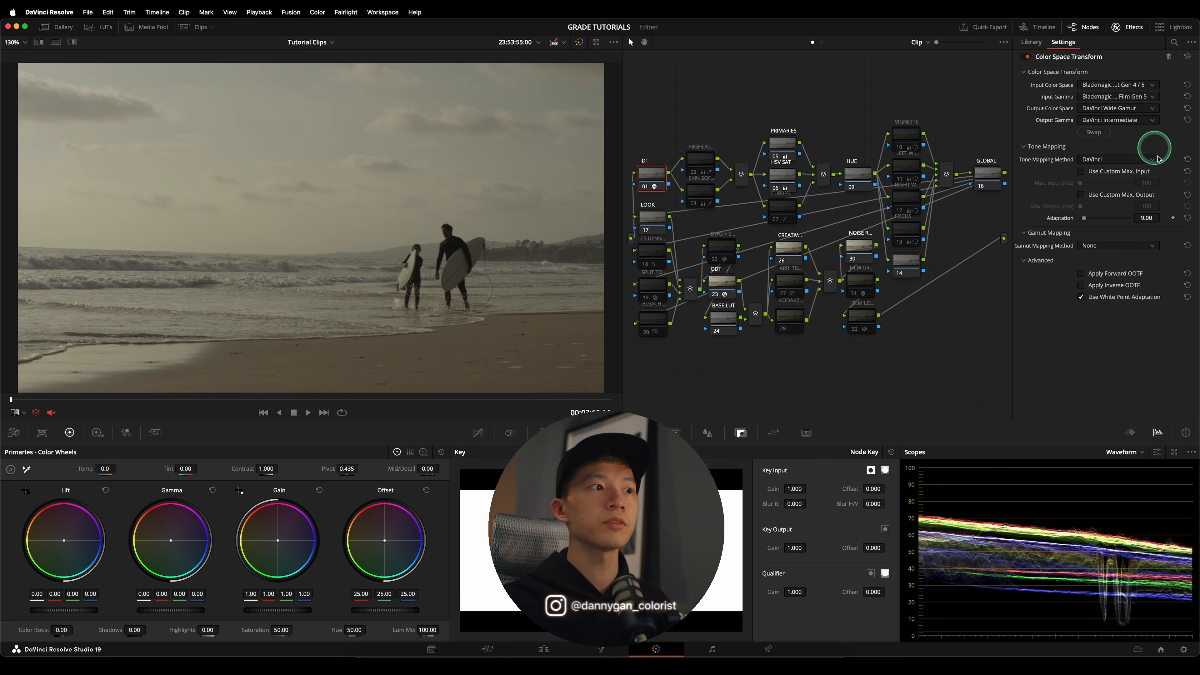
{"action": "left_click", "coordinate": [1118, 96]}
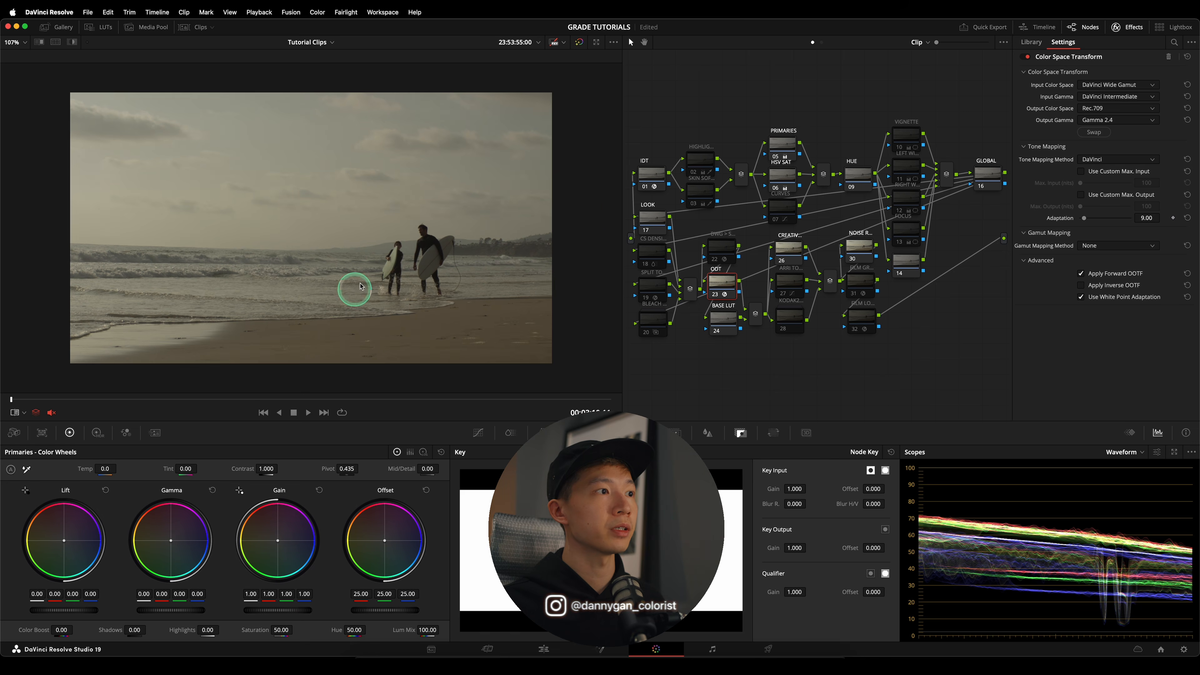
{"action": "mouse_move", "coordinate": [156, 178]}
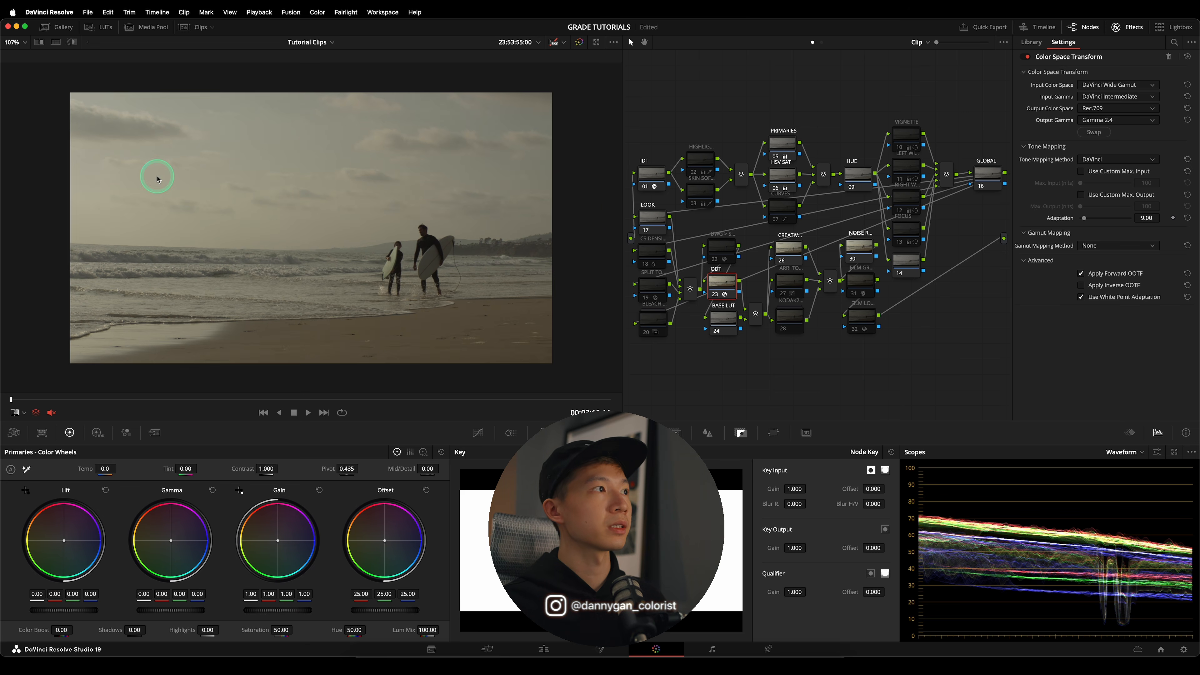
{"action": "mouse_move", "coordinate": [54, 53]}
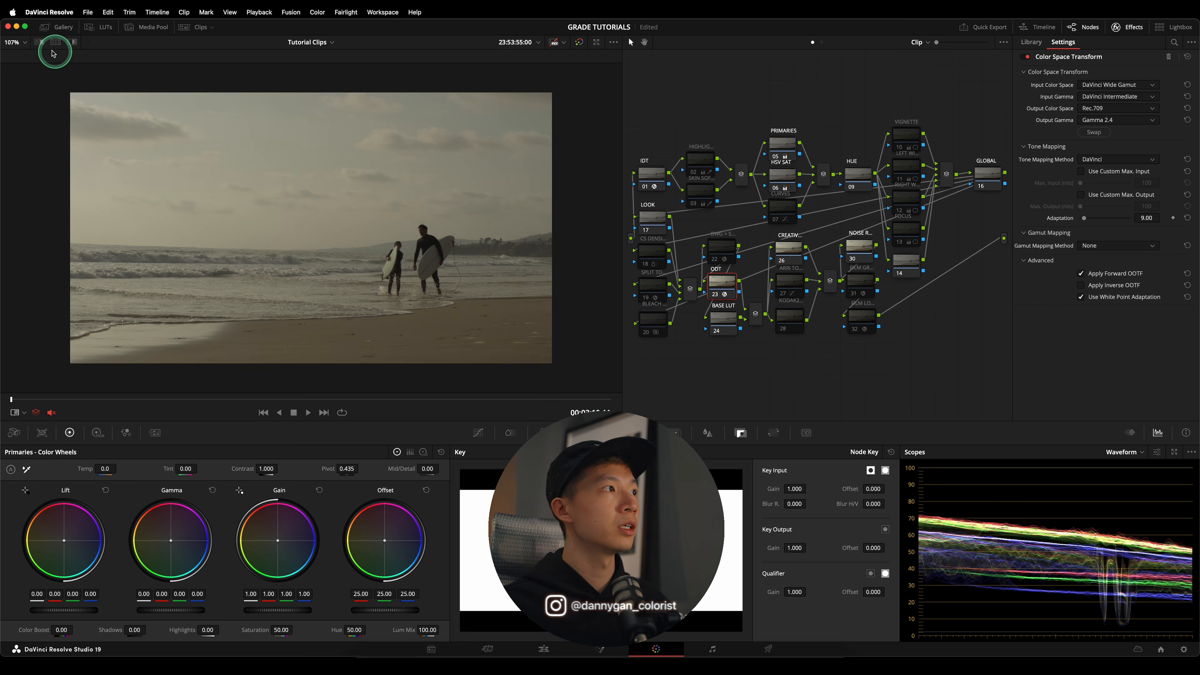
- Wipe the beach clip against the Top Gun Maverick reference still, shifting the split to compare
{"action": "left_click", "coordinate": [64, 28]}
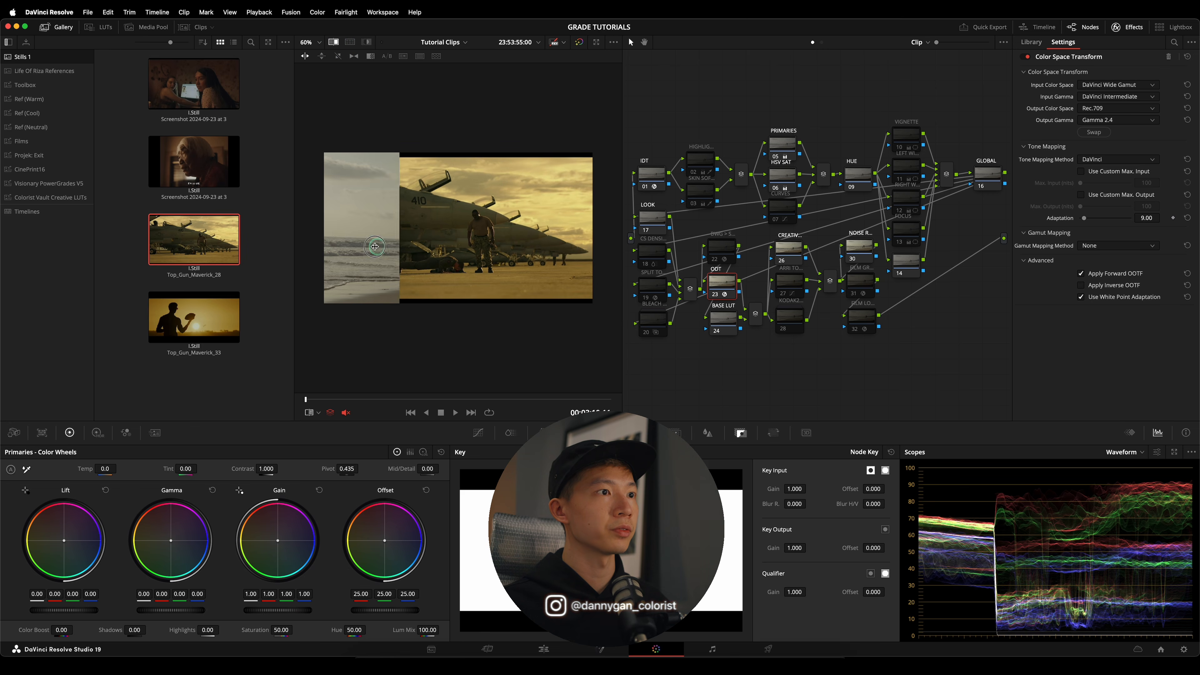
{"action": "left_click_drag", "start_coordinate": [375, 246], "coordinate": [601, 255]}
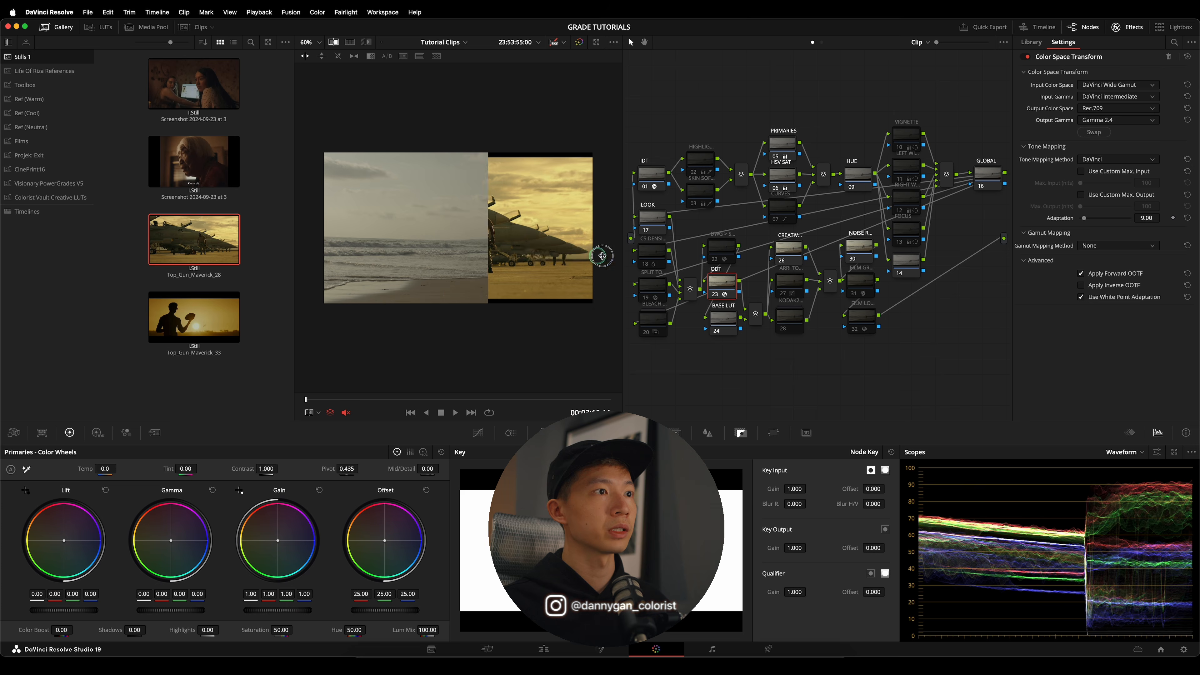
{"action": "left_click_drag", "start_coordinate": [601, 255], "coordinate": [505, 230]}
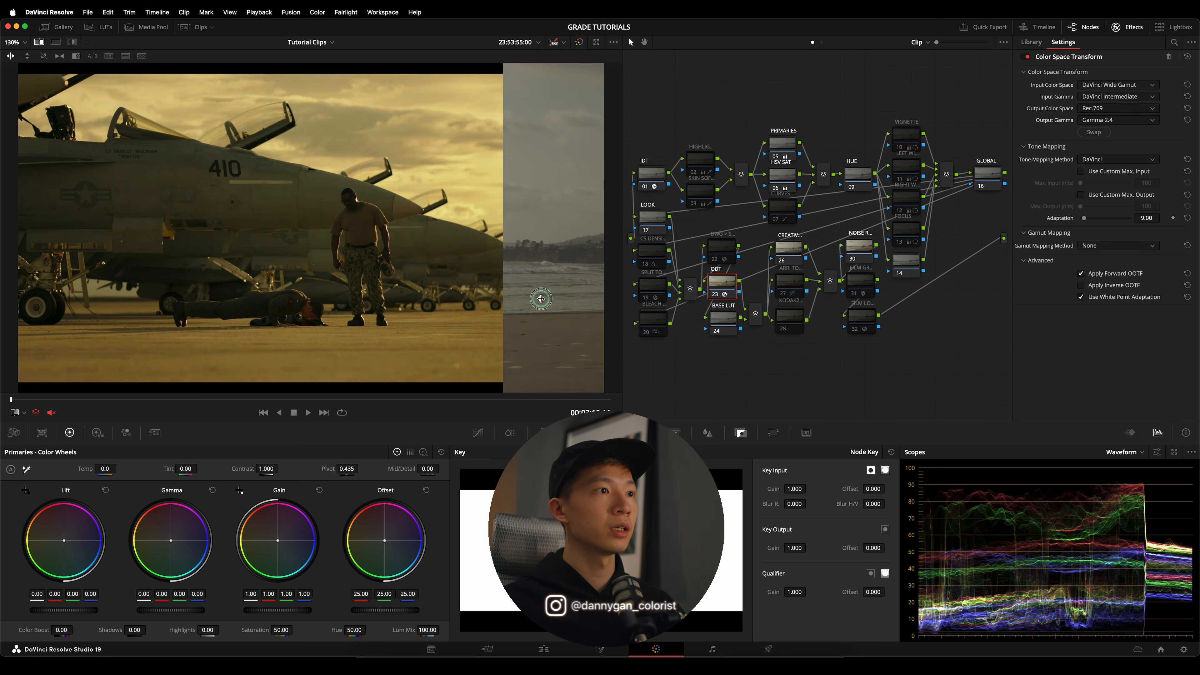
{"action": "left_click_drag", "start_coordinate": [540, 299], "coordinate": [238, 313]}
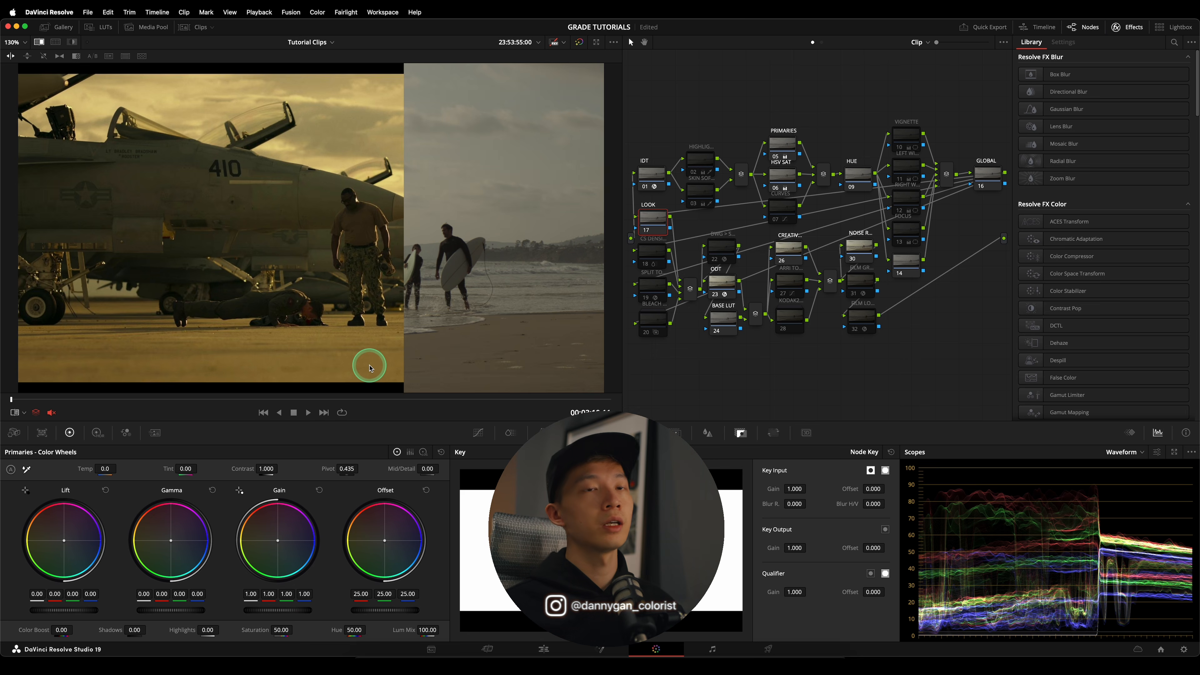
{"action": "mouse_move", "coordinate": [327, 488]}
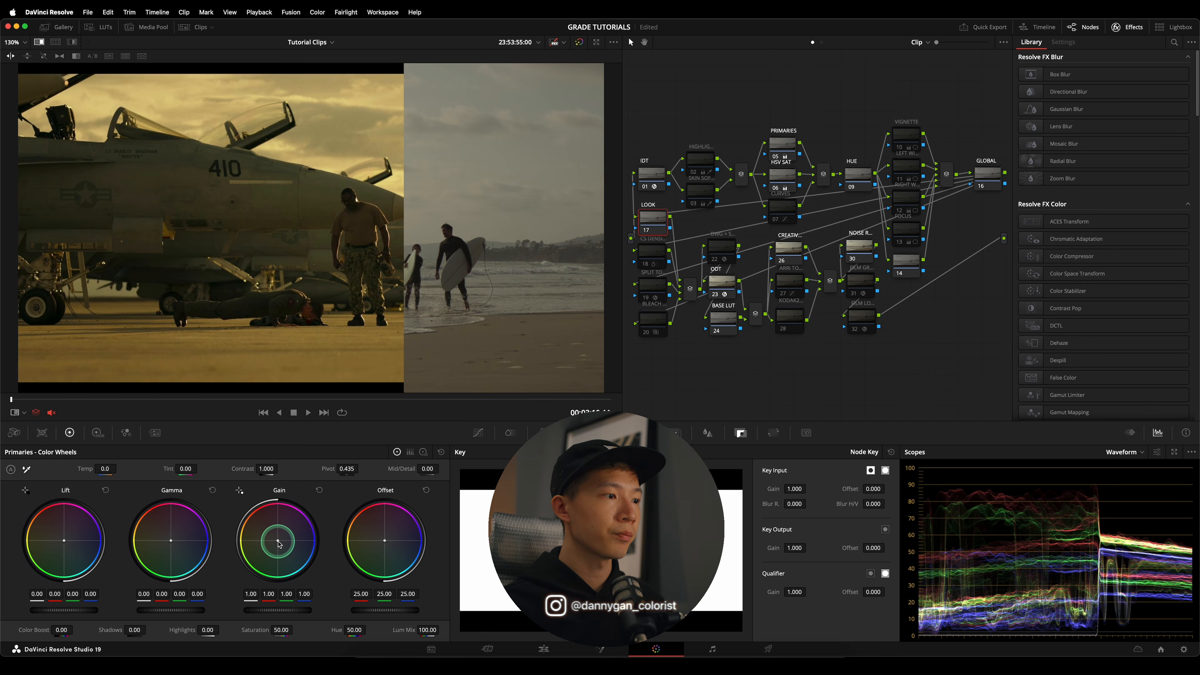
- Warm the Gain wheel toward yellow and raise Color Boost while checking against the wipe
{"action": "left_click_drag", "start_coordinate": [277, 543], "coordinate": [269, 537]}
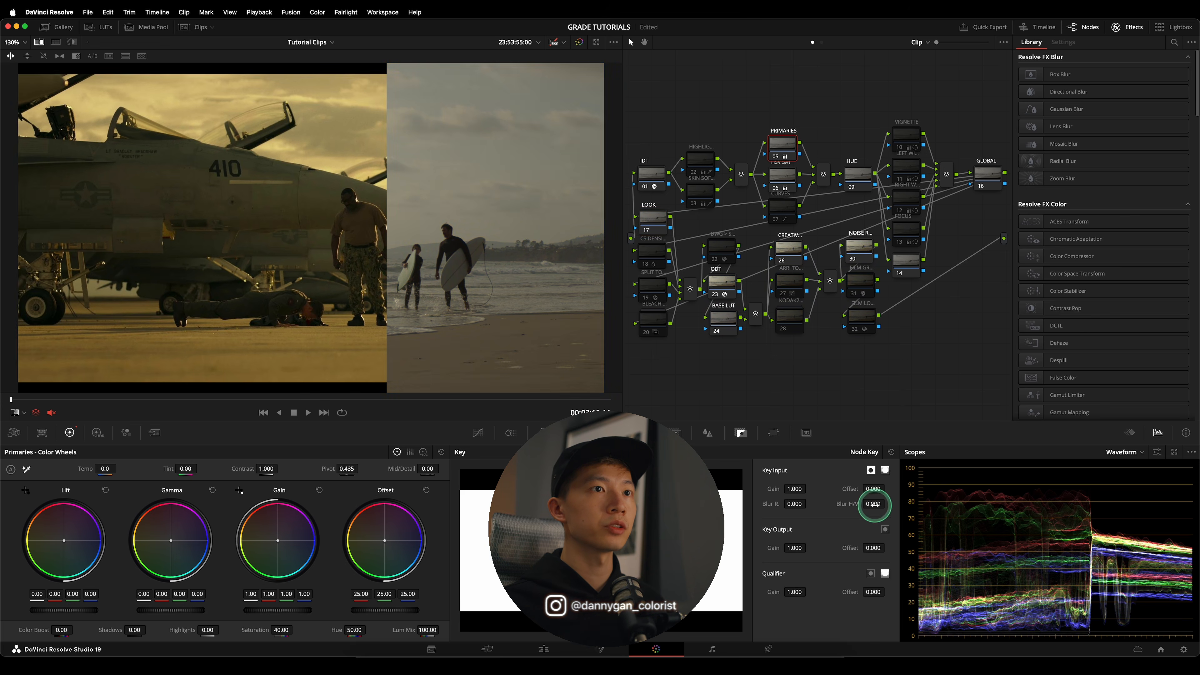
{"action": "mouse_move", "coordinate": [839, 426]}
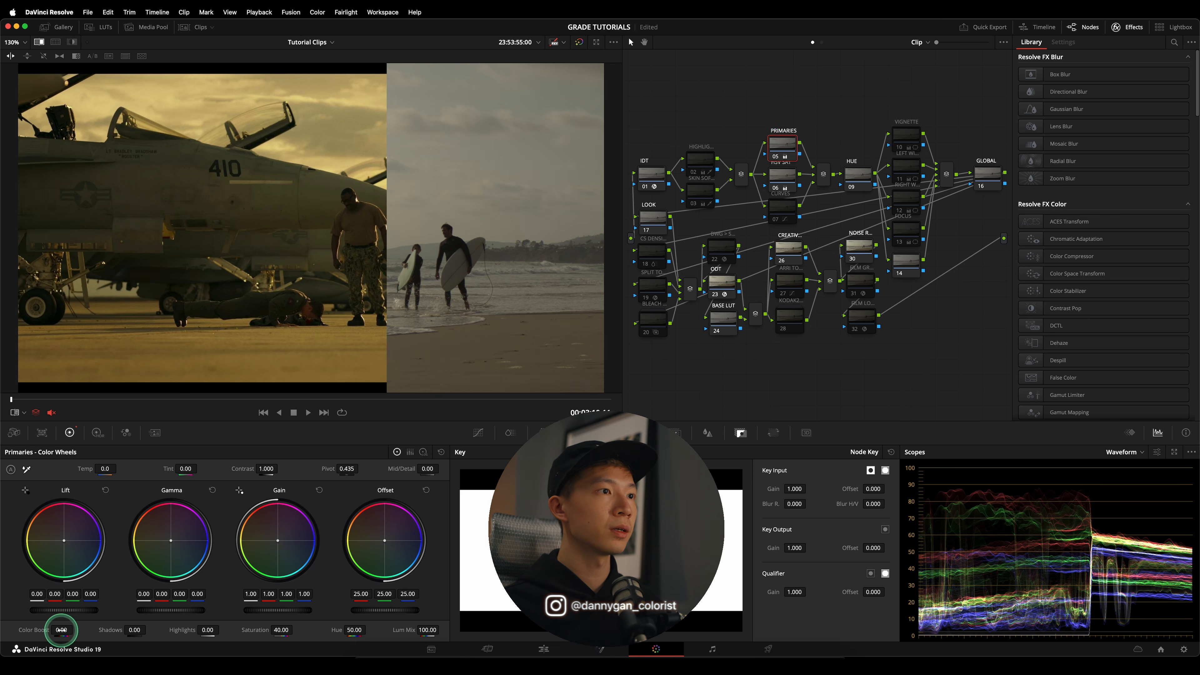
{"action": "left_click_drag", "start_coordinate": [61, 630], "coordinate": [83, 630]}
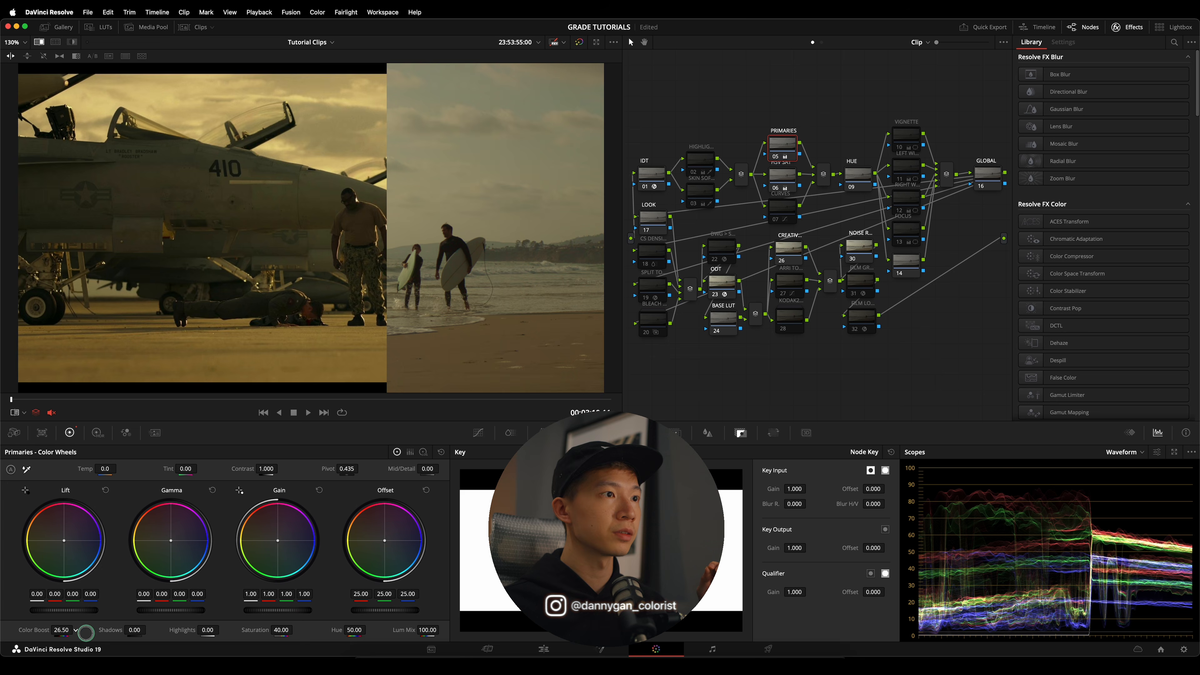
{"action": "left_click_drag", "start_coordinate": [84, 633], "coordinate": [65, 634]}
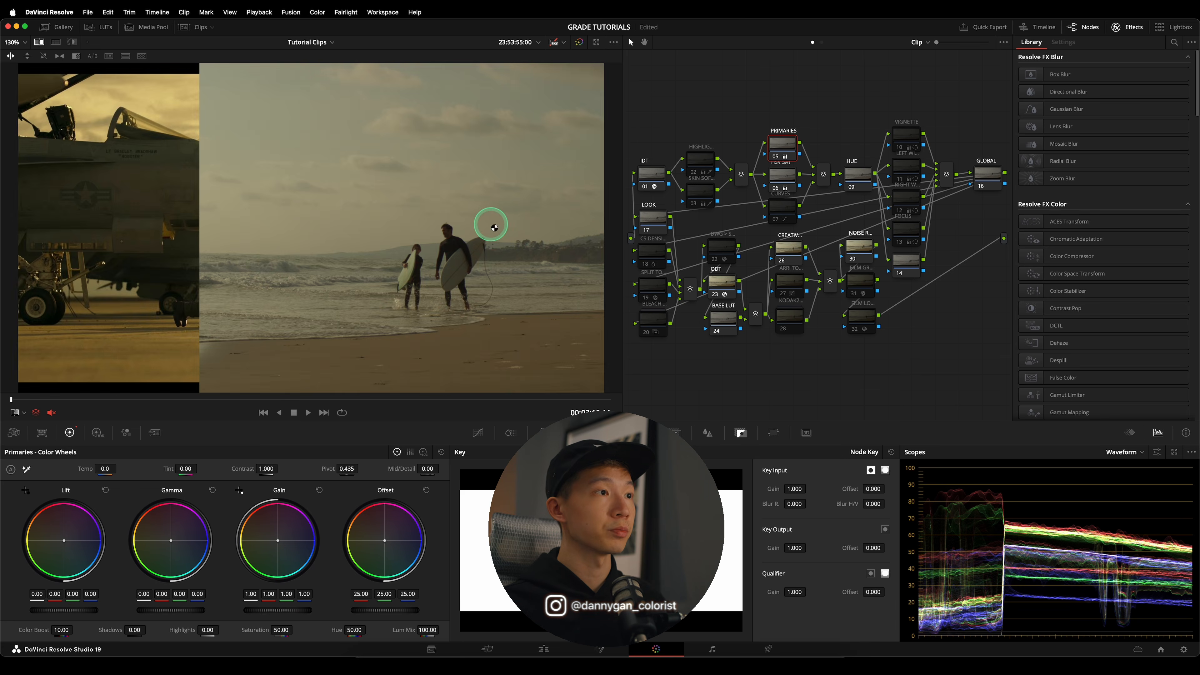
{"action": "left_click_drag", "start_coordinate": [491, 225], "coordinate": [388, 268]}
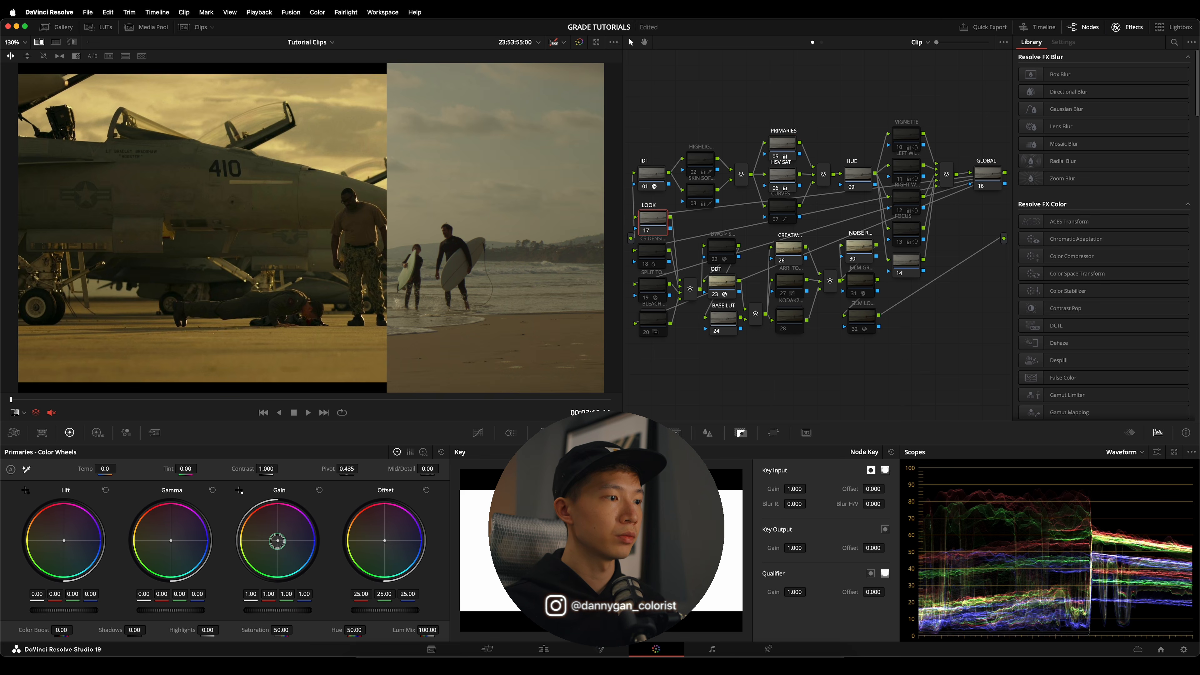
{"action": "left_click_drag", "start_coordinate": [276, 540], "coordinate": [274, 538]}
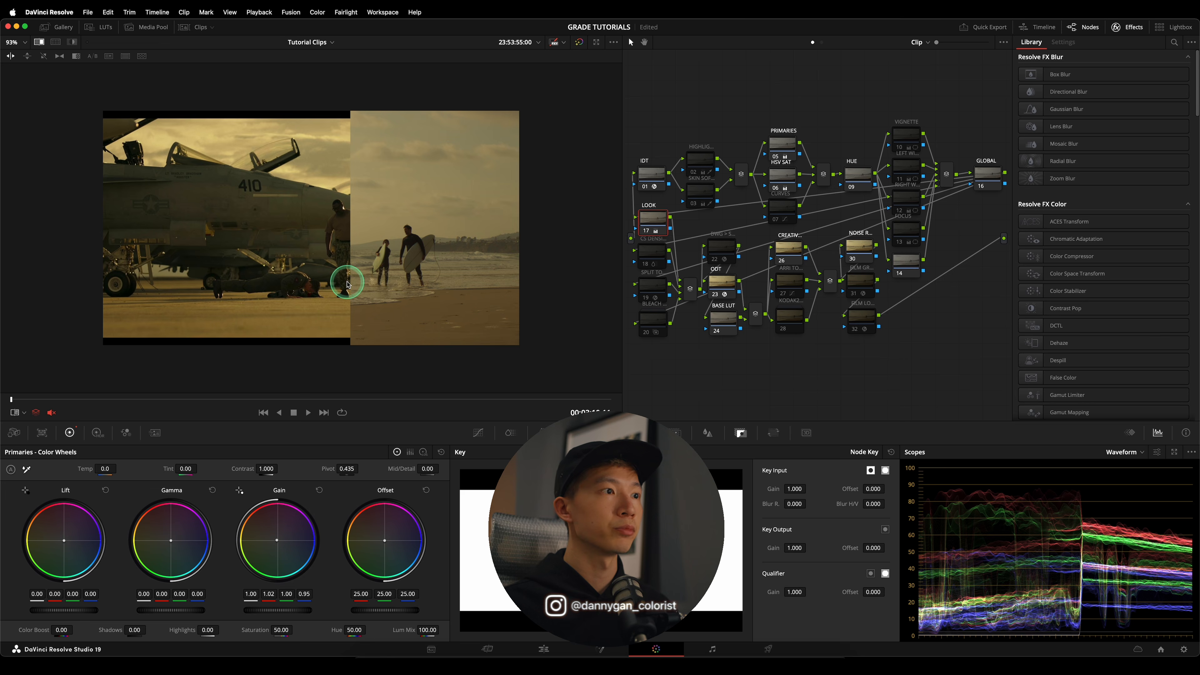
- Reveal more of the warmed clip in the wipe and lower the Gamma master to darken midtones
{"action": "left_click_drag", "start_coordinate": [348, 283], "coordinate": [240, 284]}
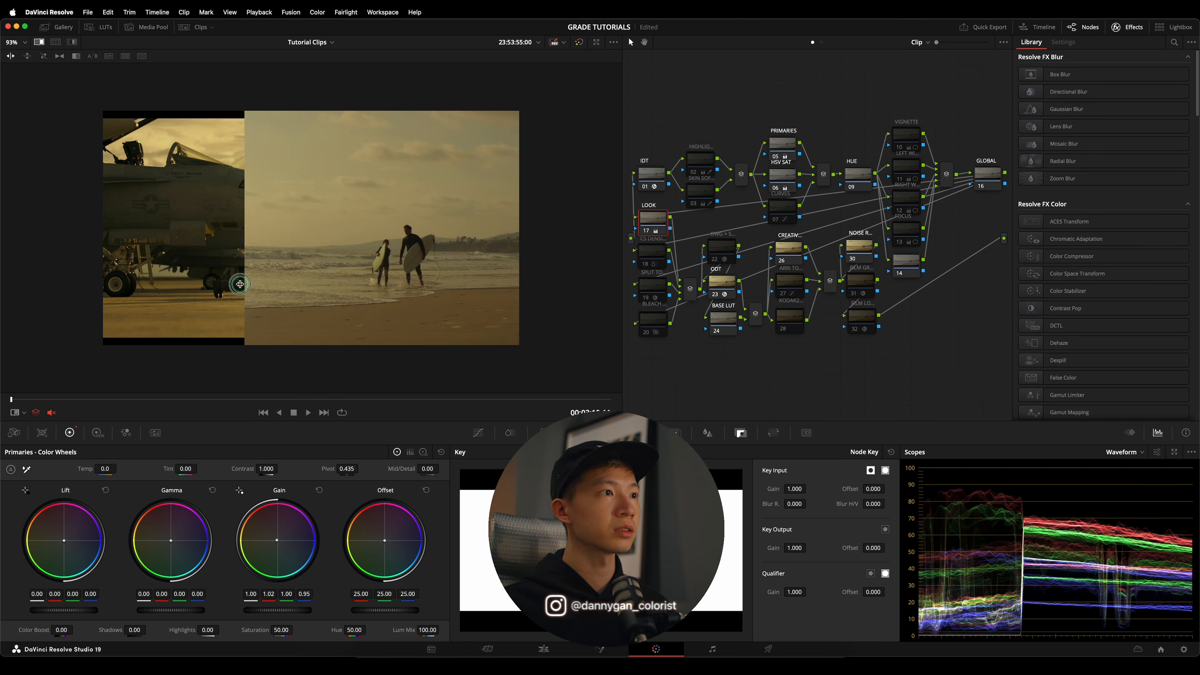
{"action": "left_click_drag", "start_coordinate": [239, 283], "coordinate": [398, 267]}
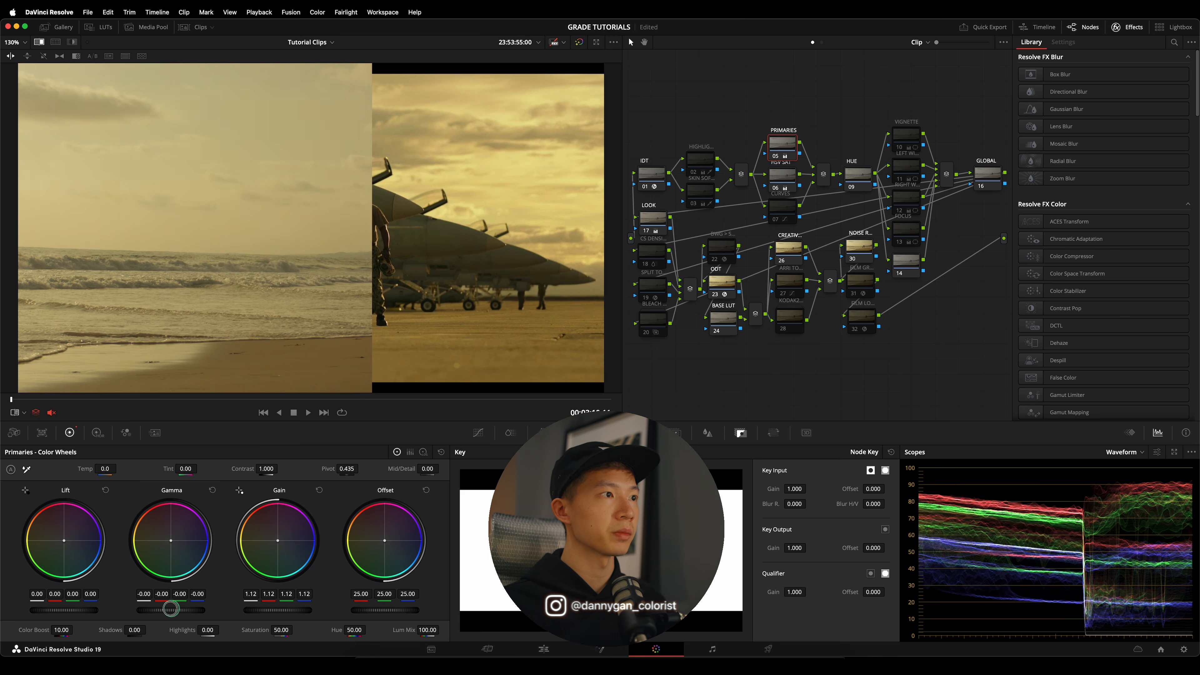
{"action": "left_click_drag", "start_coordinate": [171, 608], "coordinate": [126, 611]}
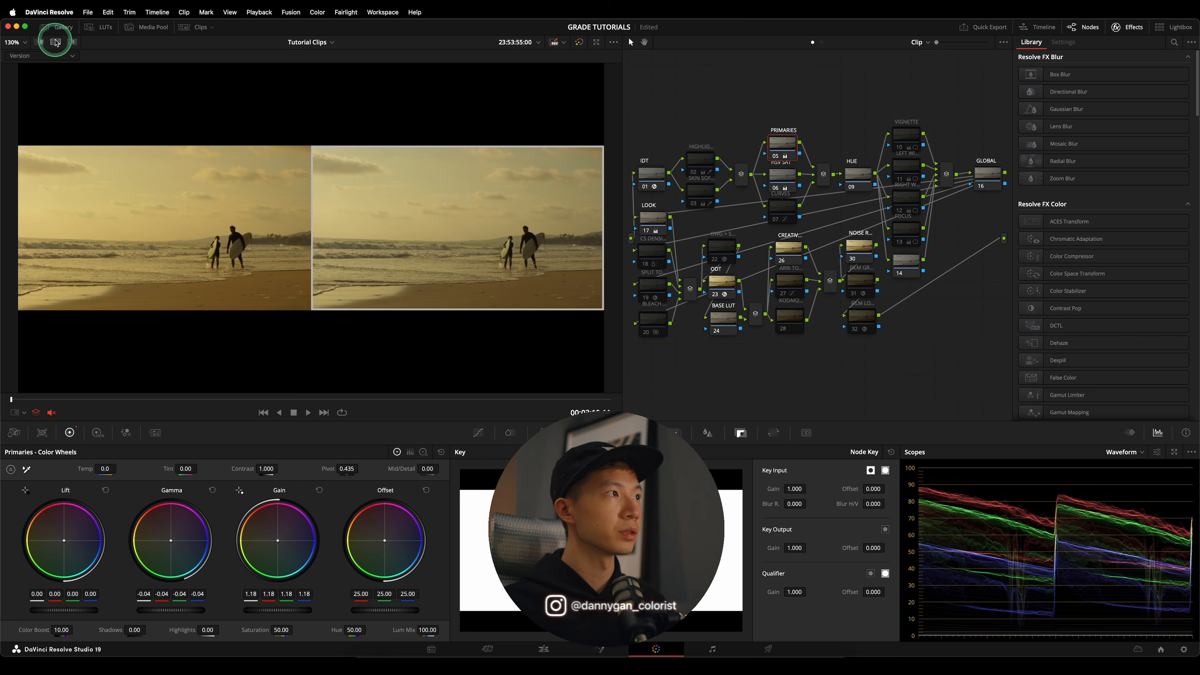
- Compare against Selected Still Images split-screen and deepen the Gamma midtones further
{"action": "left_click", "coordinate": [38, 55]}
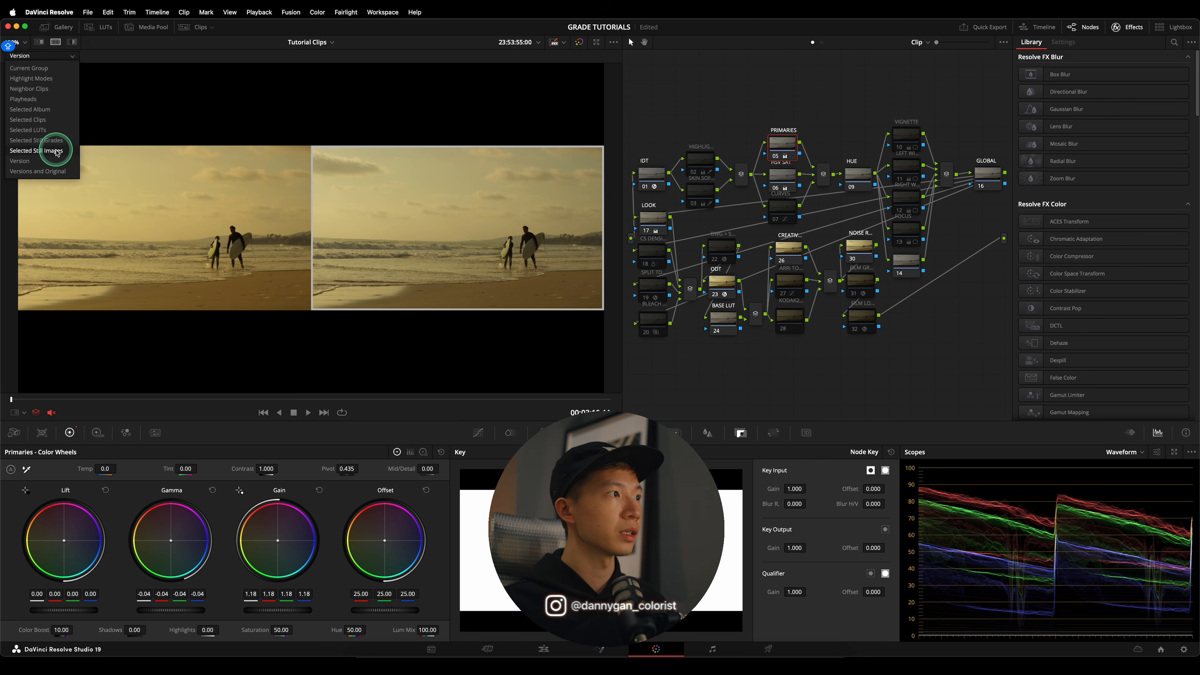
{"action": "left_click", "coordinate": [35, 150]}
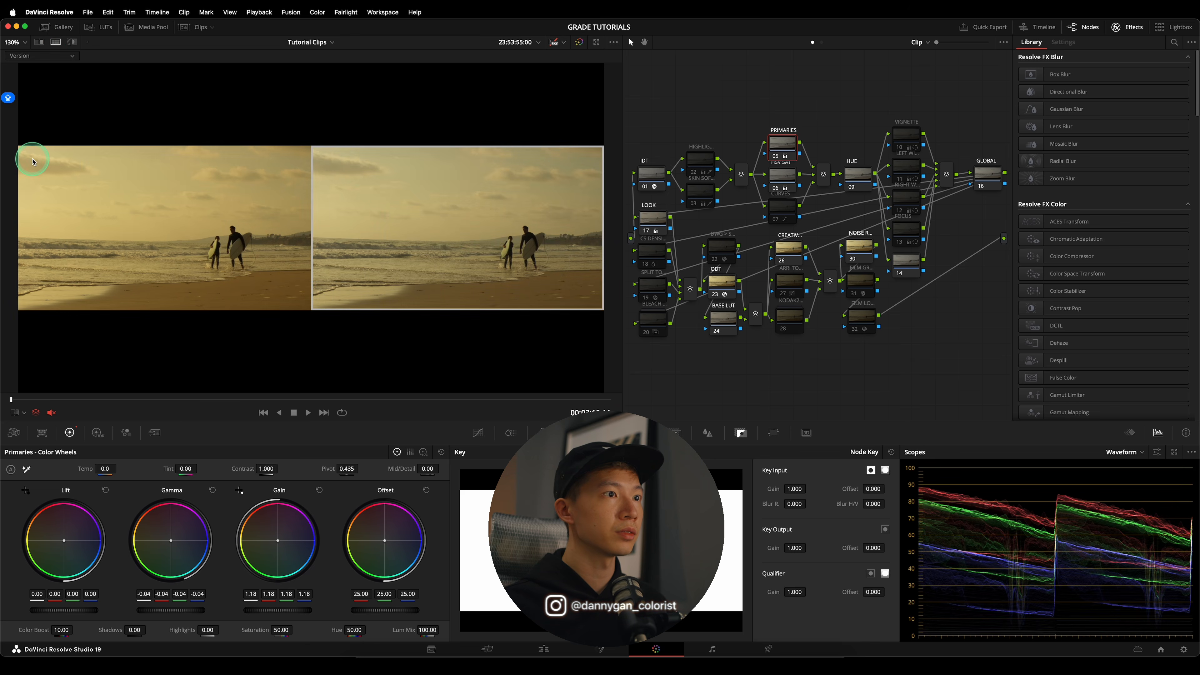
{"action": "left_click", "coordinate": [71, 55]}
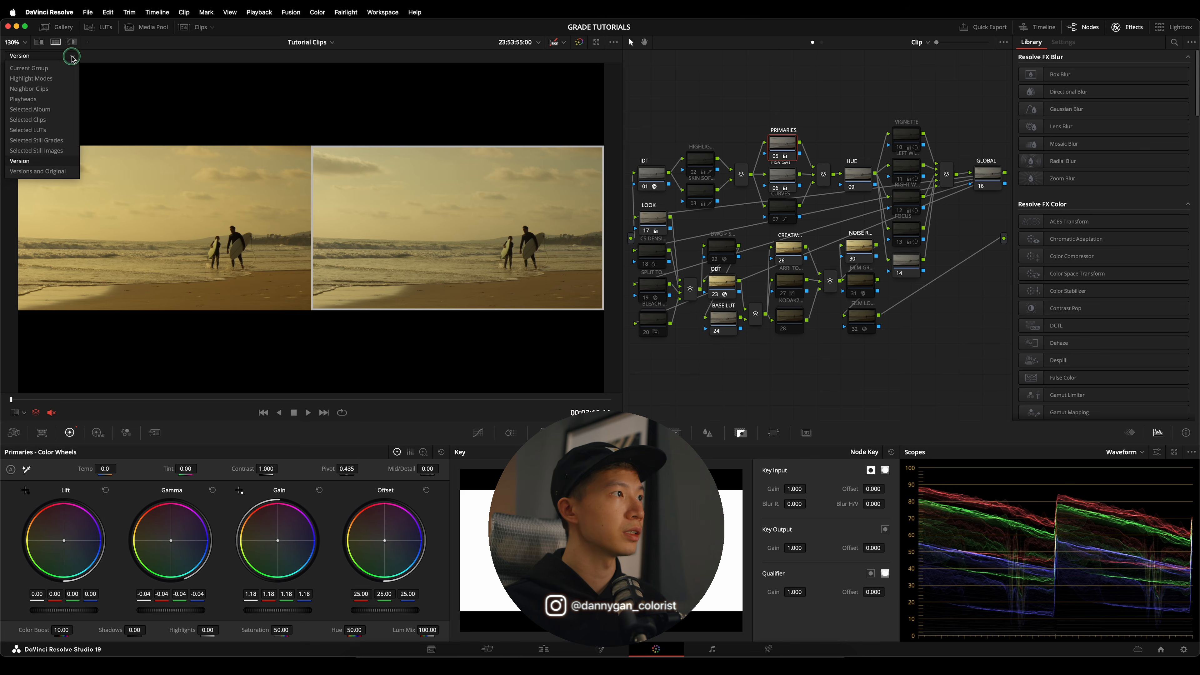
{"action": "left_click", "coordinate": [36, 150]}
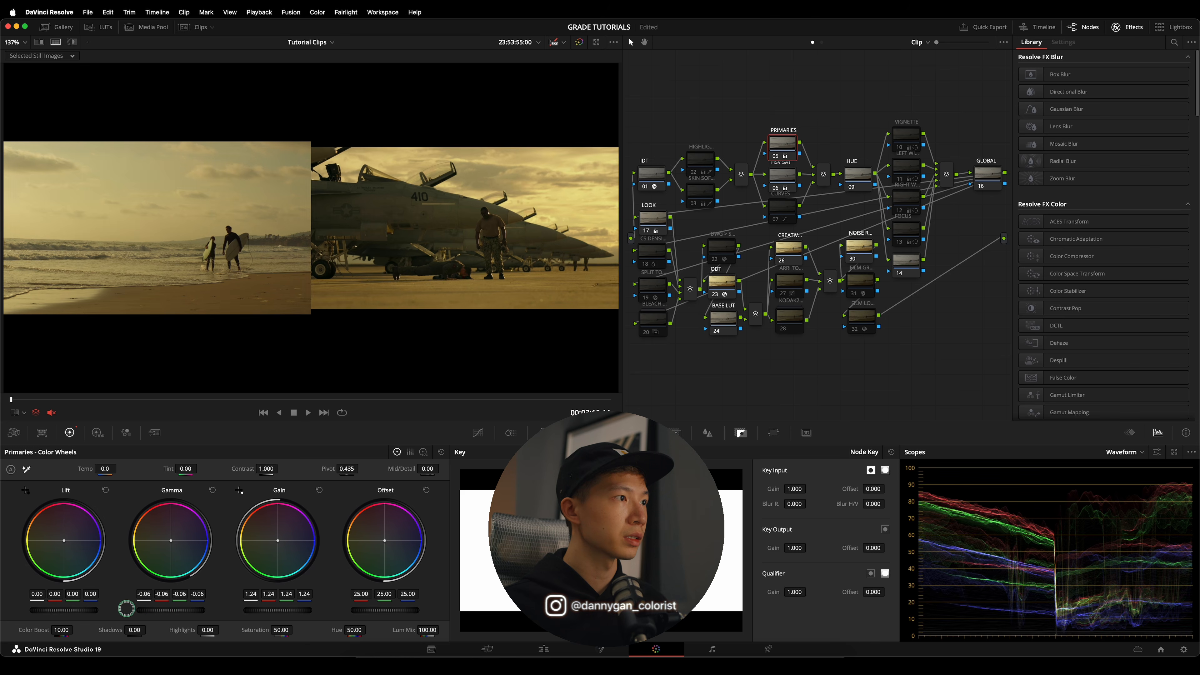
{"action": "left_click_drag", "start_coordinate": [126, 608], "coordinate": [165, 613]}
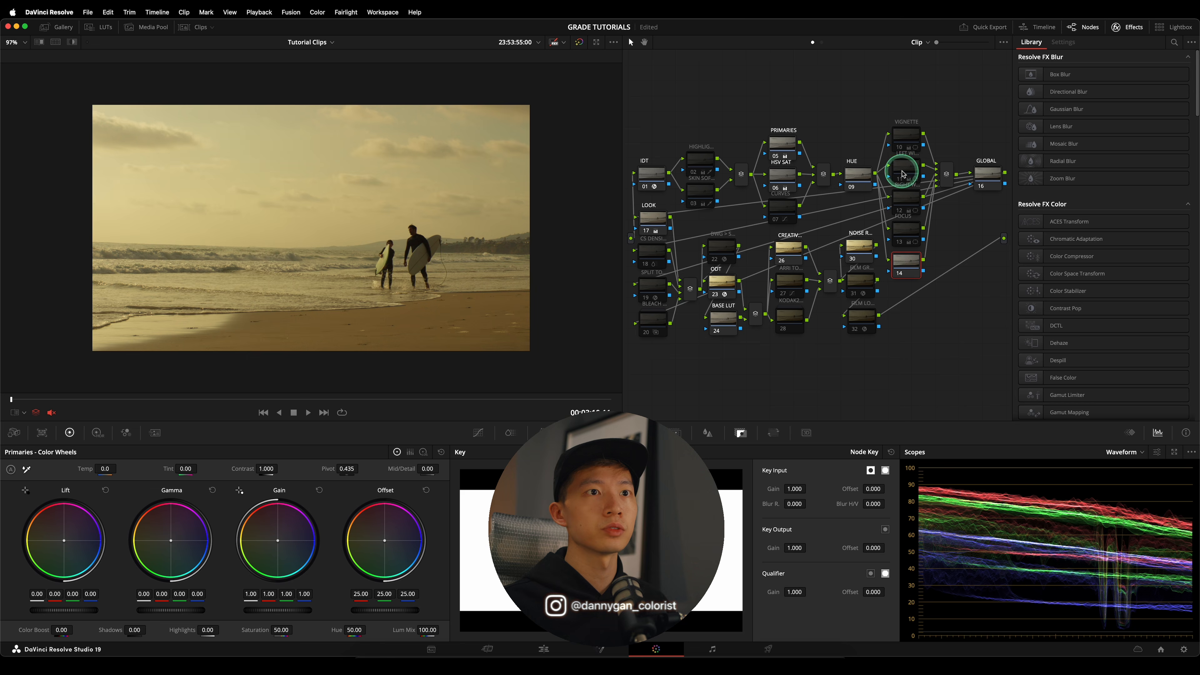
- On the LEFT WINDOW node, angle the linear gradient from the sky toward the surfers and darken its midtones
{"action": "left_click", "coordinate": [906, 172]}
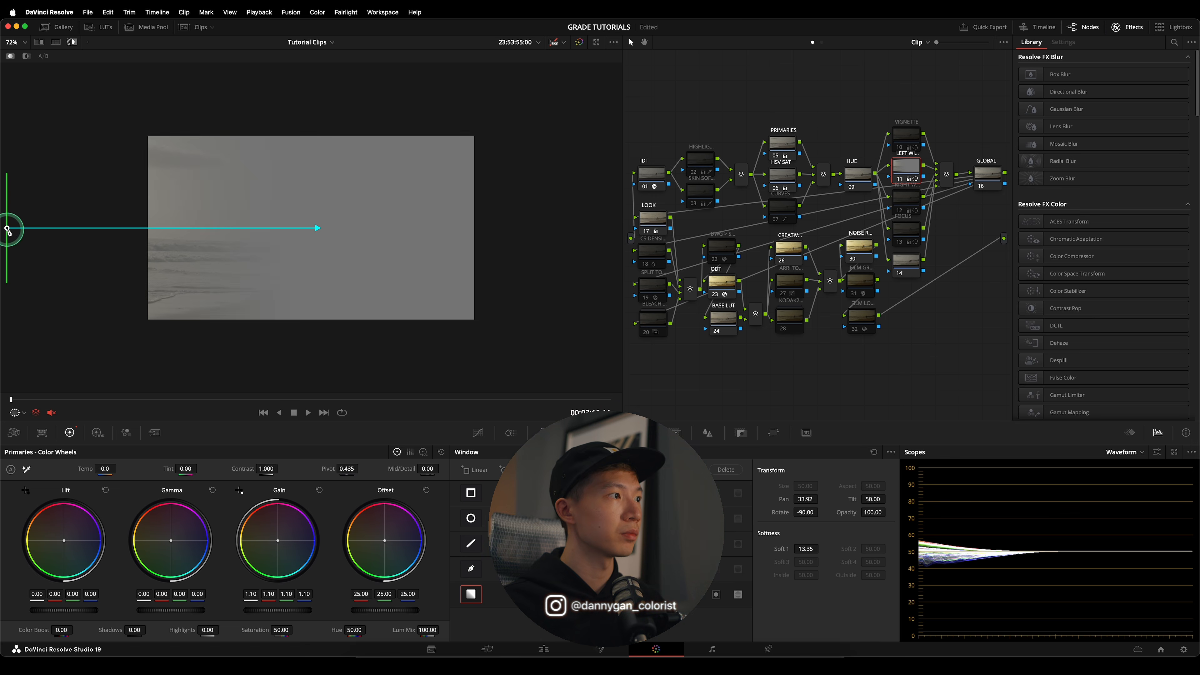
{"action": "left_click_drag", "start_coordinate": [317, 227], "coordinate": [401, 256]}
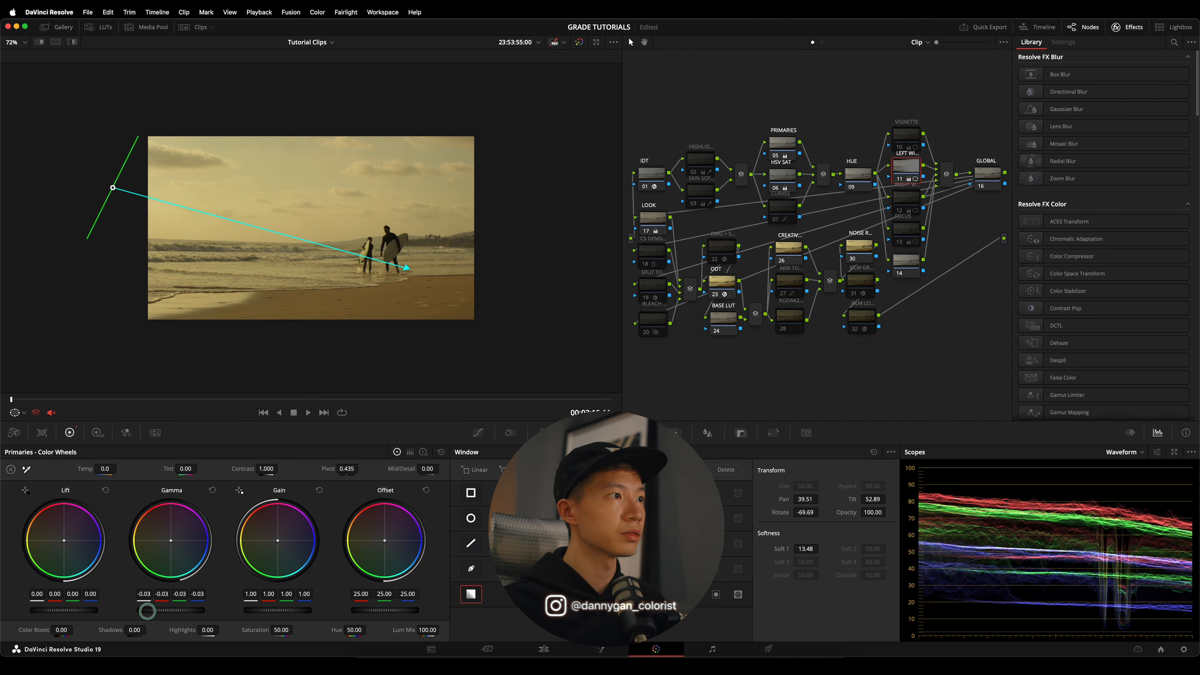
{"action": "left_click_drag", "start_coordinate": [263, 609], "coordinate": [268, 605]}
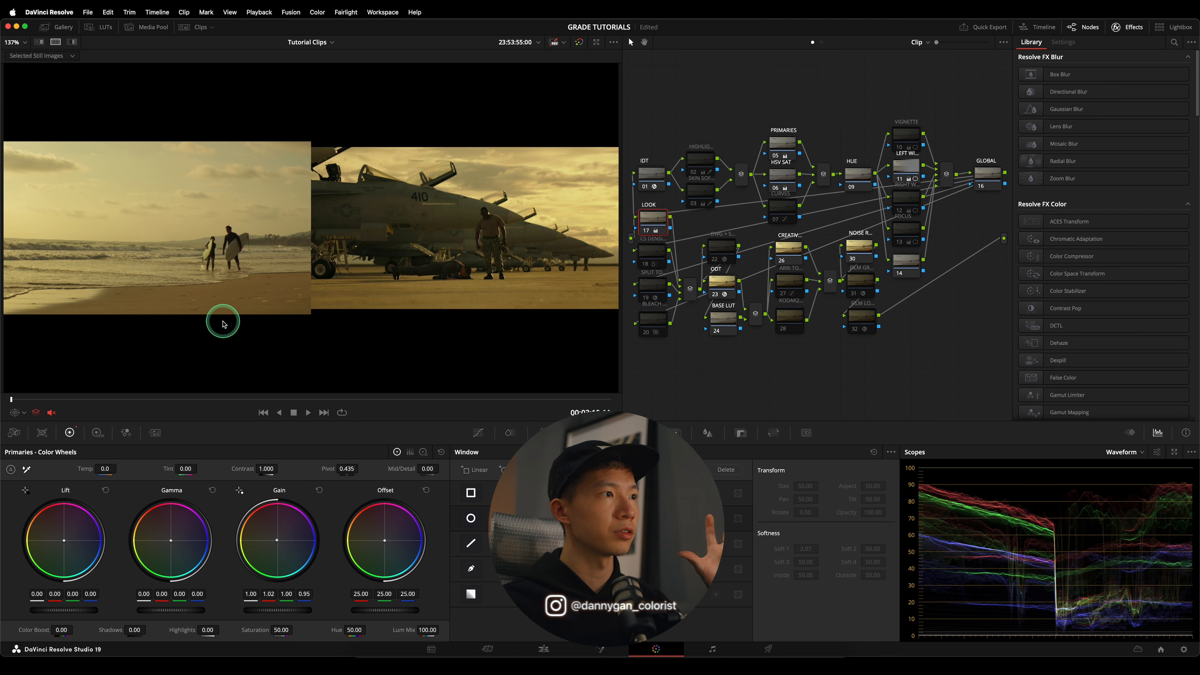
{"action": "mouse_move", "coordinate": [277, 541]}
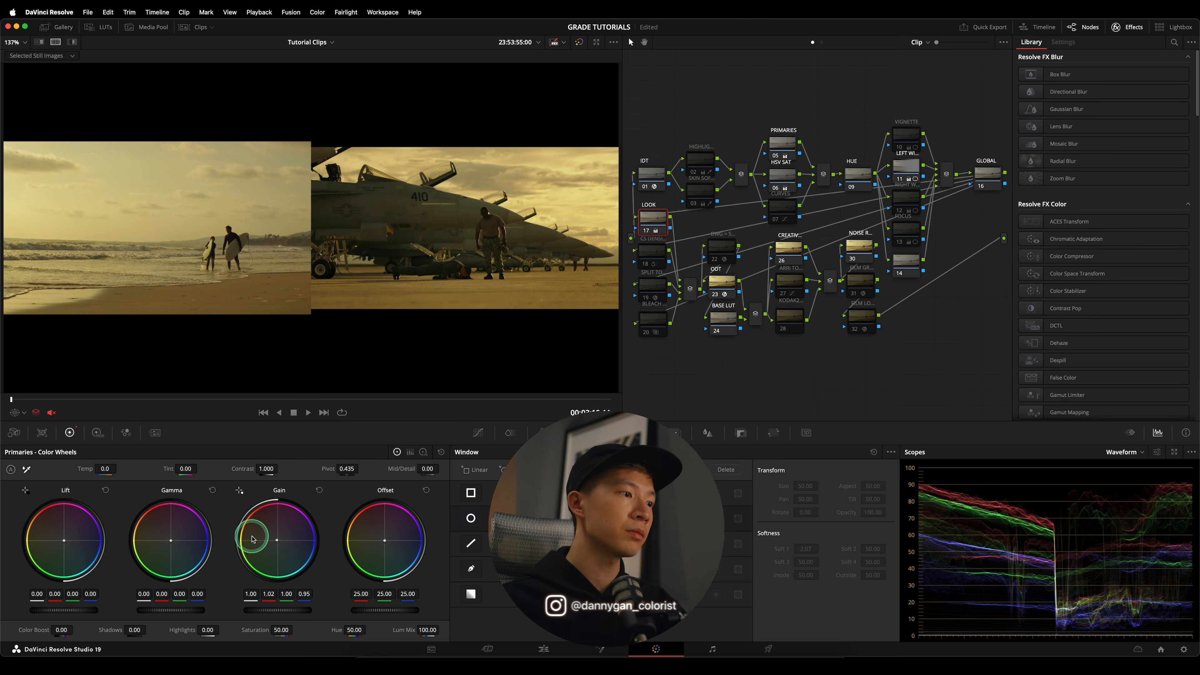
- On PRIMARIES node 05, raise Gain to 1.38, lower Gamma to -0.07 and warm the highlights
{"action": "left_click_drag", "start_coordinate": [253, 539], "coordinate": [275, 539]}
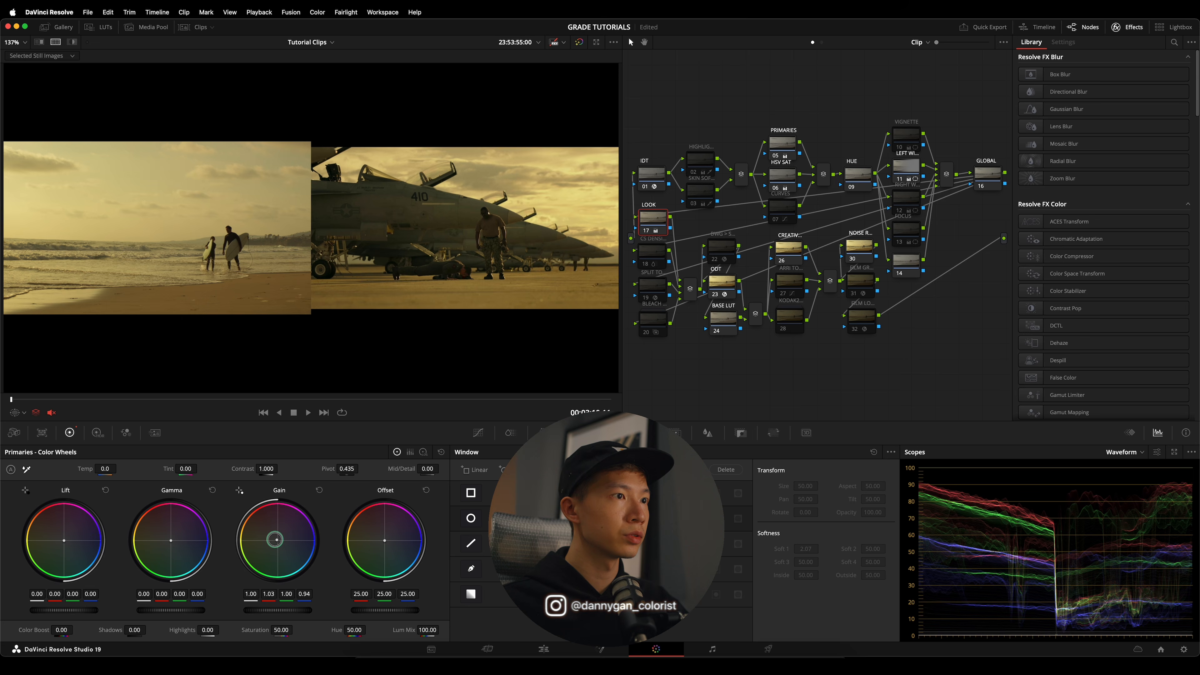
{"action": "left_click", "coordinate": [782, 151]}
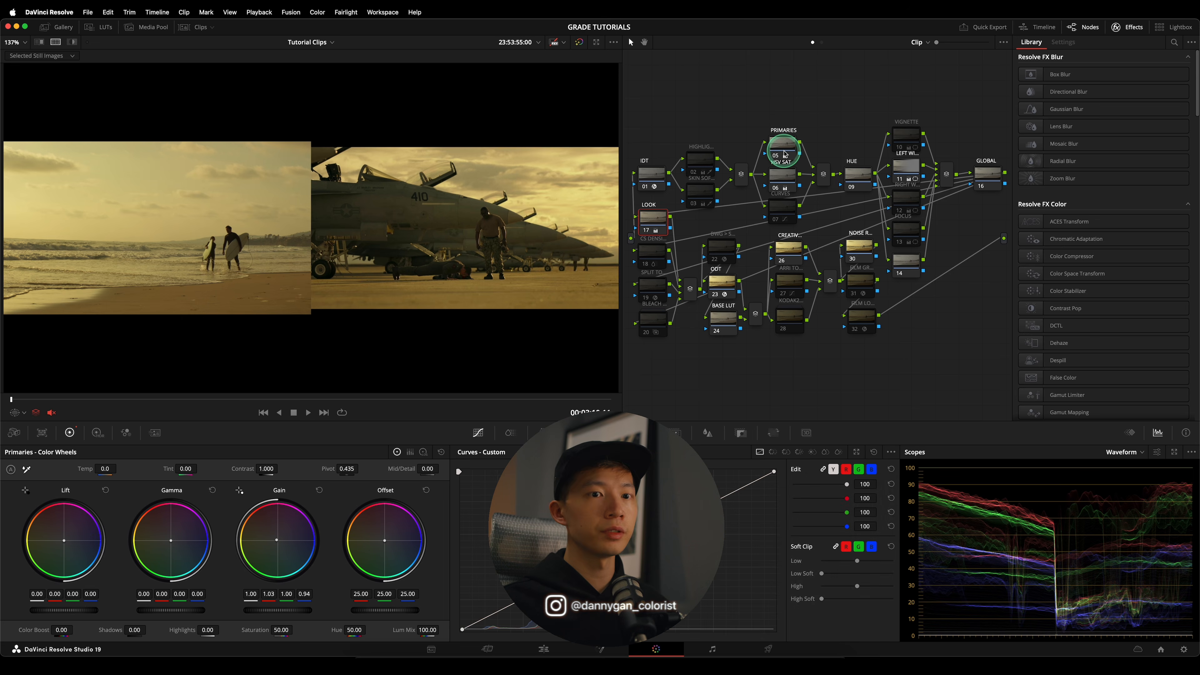
{"action": "left_click_drag", "start_coordinate": [277, 539], "coordinate": [313, 559]}
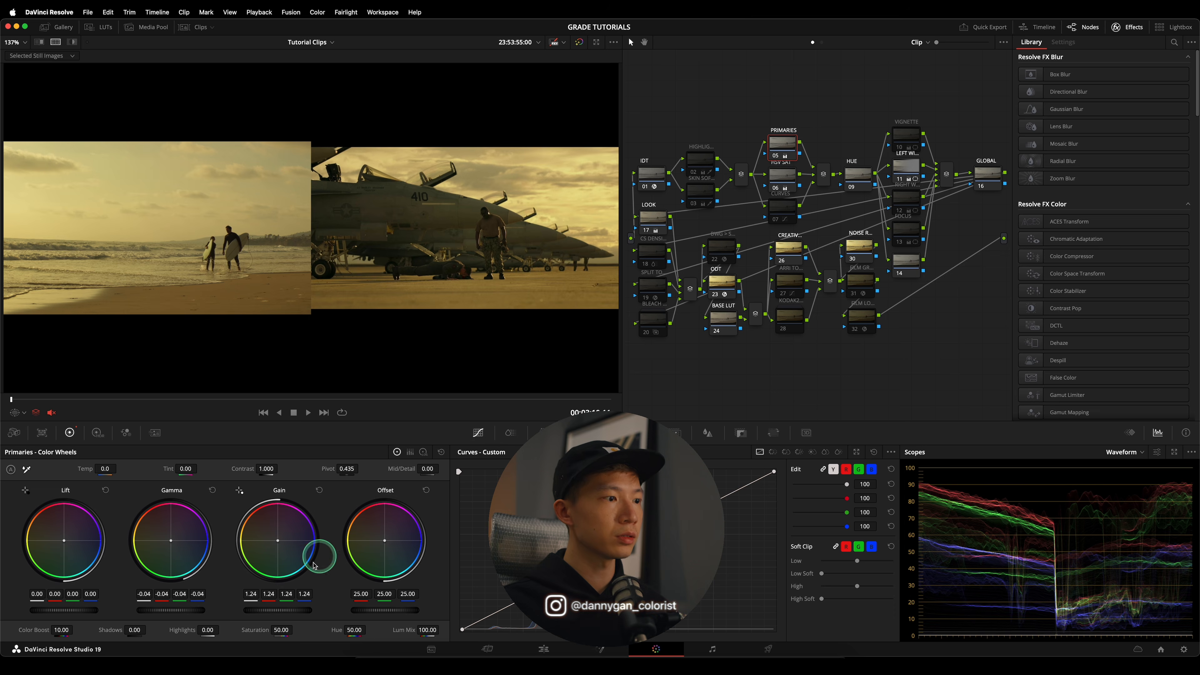
{"action": "left_click_drag", "start_coordinate": [321, 556], "coordinate": [304, 613]}
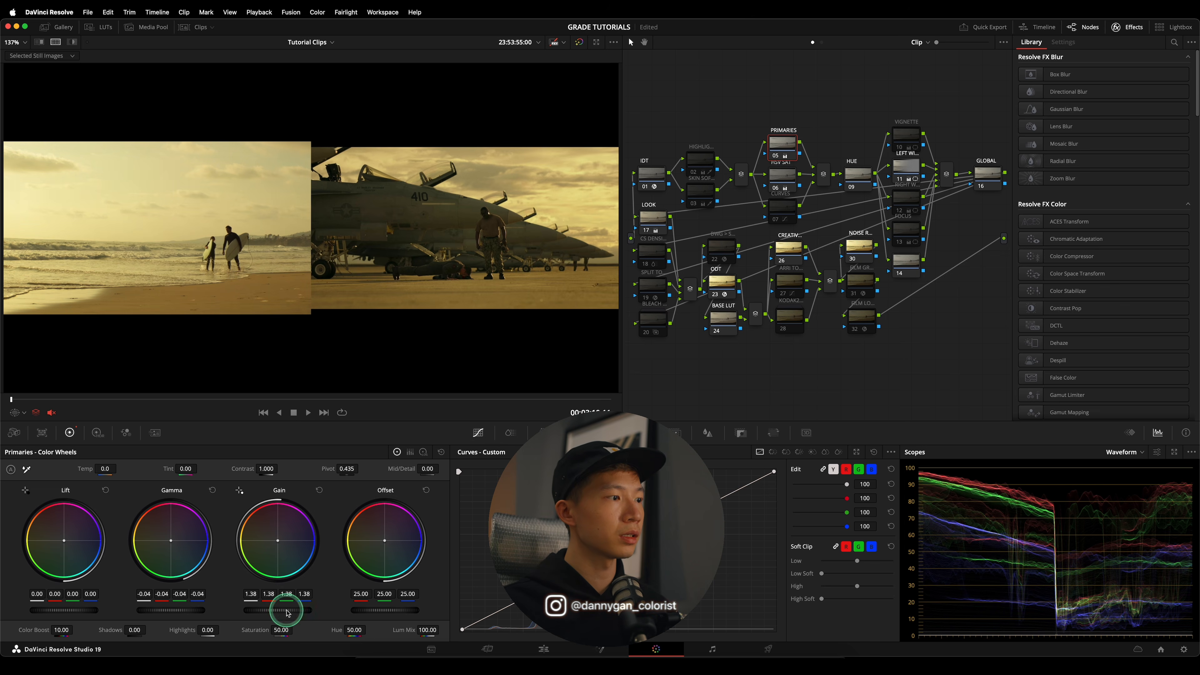
{"action": "left_click_drag", "start_coordinate": [287, 608], "coordinate": [100, 608]}
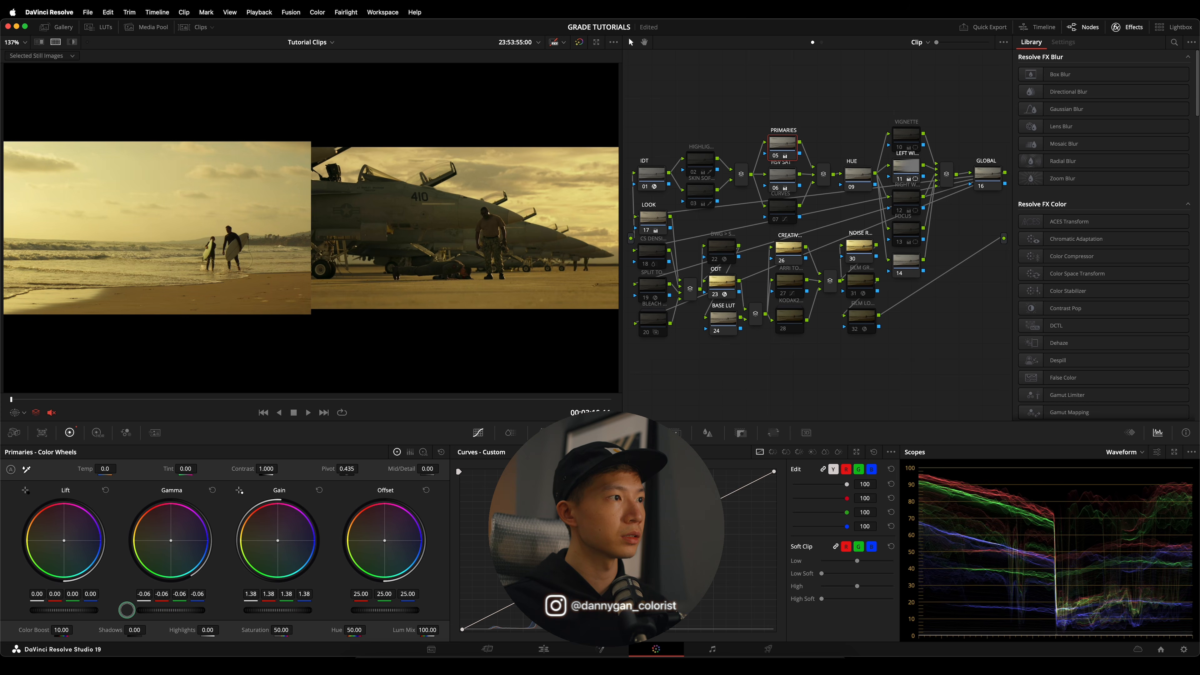
{"action": "mouse_move", "coordinate": [617, 138]}
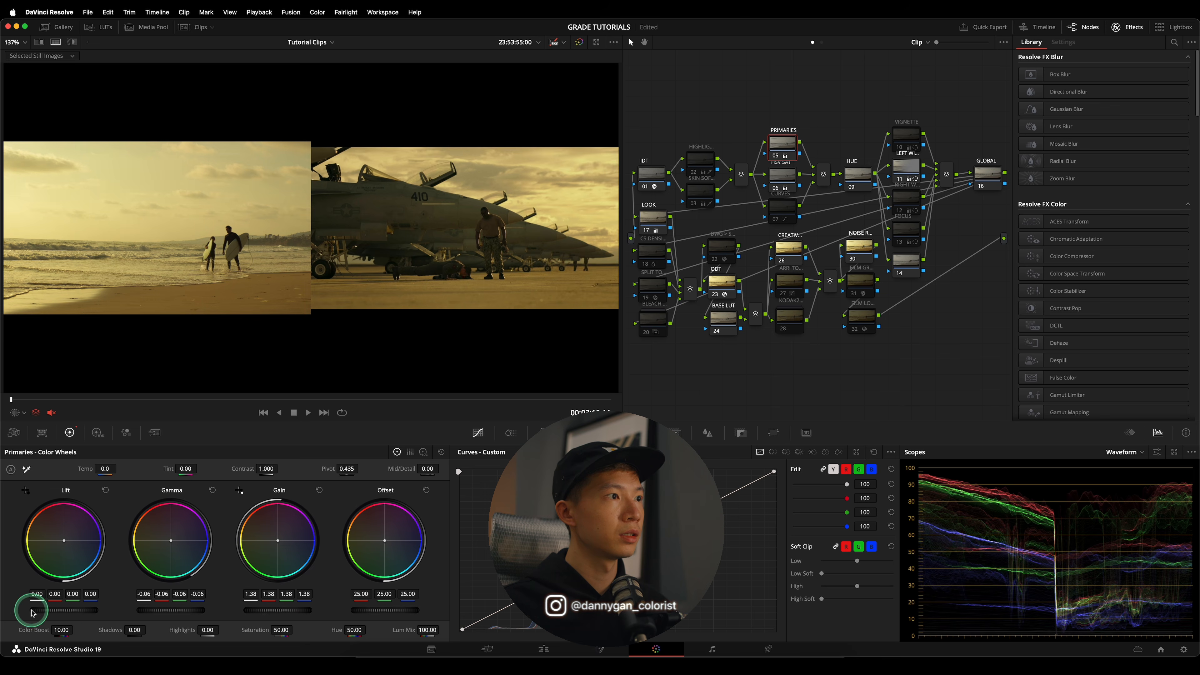
{"action": "left_click_drag", "start_coordinate": [33, 609], "coordinate": [187, 610]}
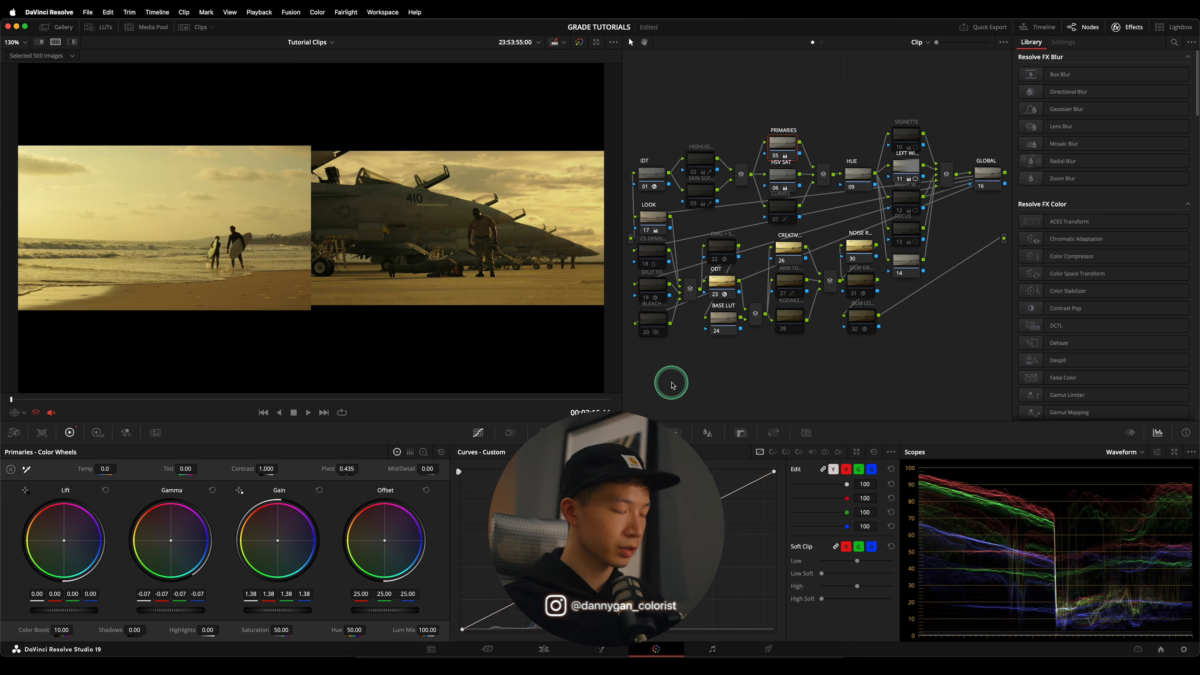
{"action": "mouse_move", "coordinate": [190, 253]}
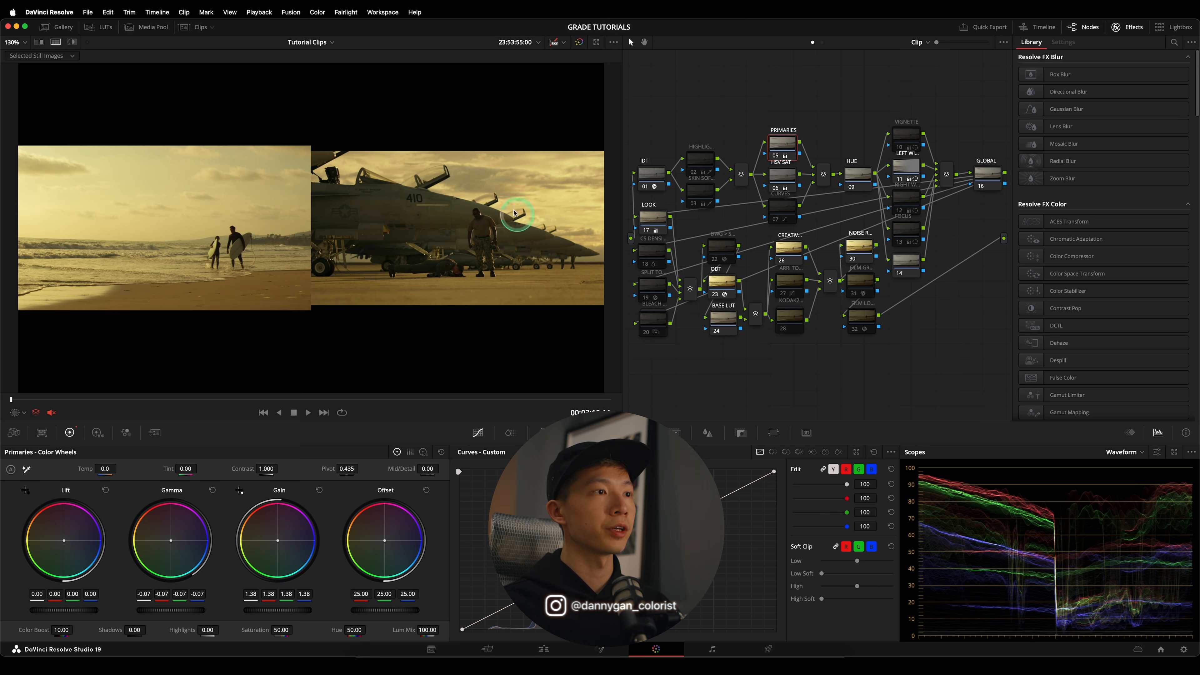
{"action": "mouse_move", "coordinate": [285, 213]}
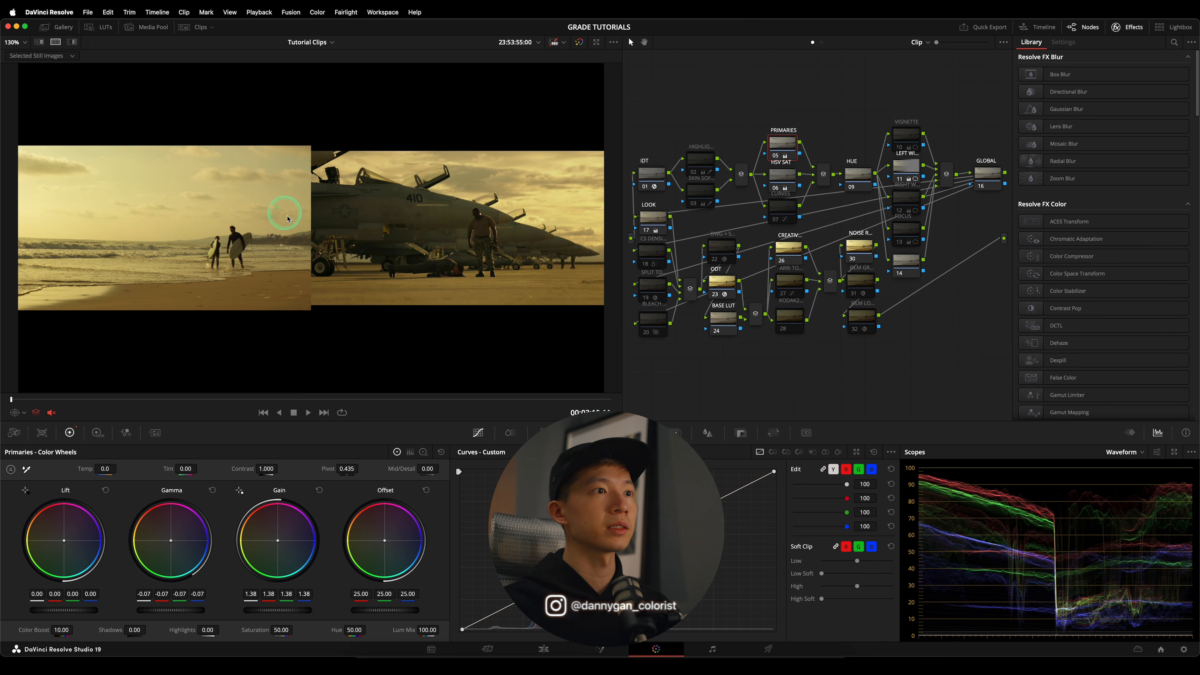
{"action": "mouse_move", "coordinate": [381, 279]}
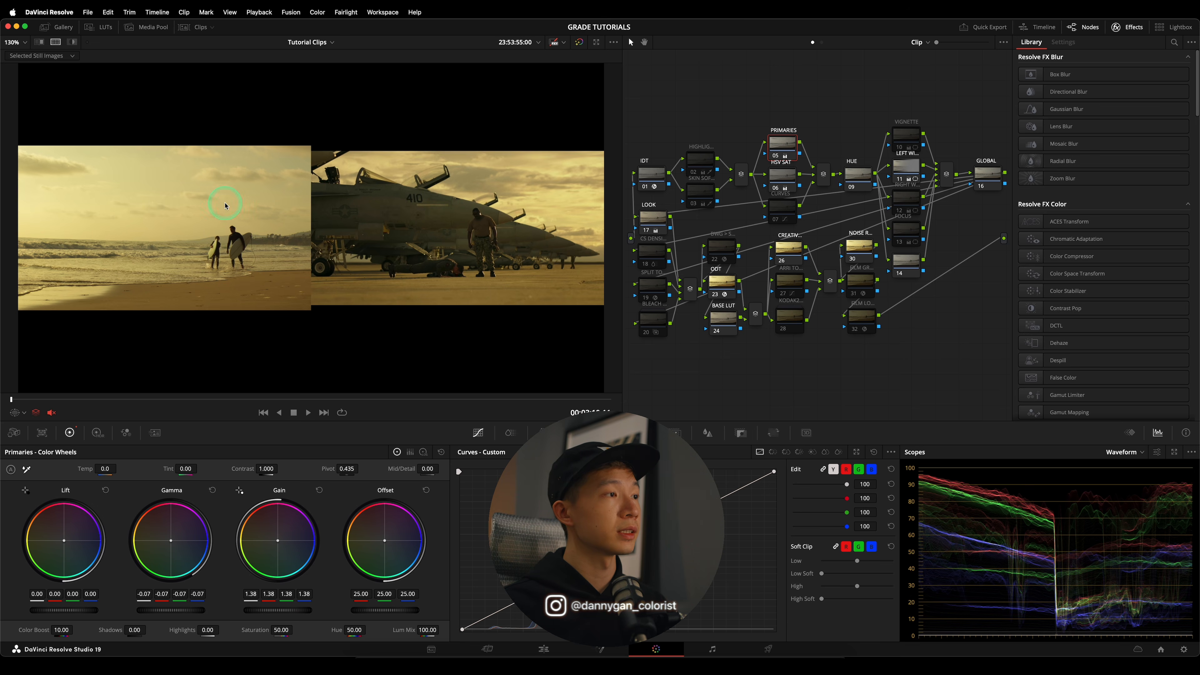
{"action": "mouse_move", "coordinate": [461, 258]}
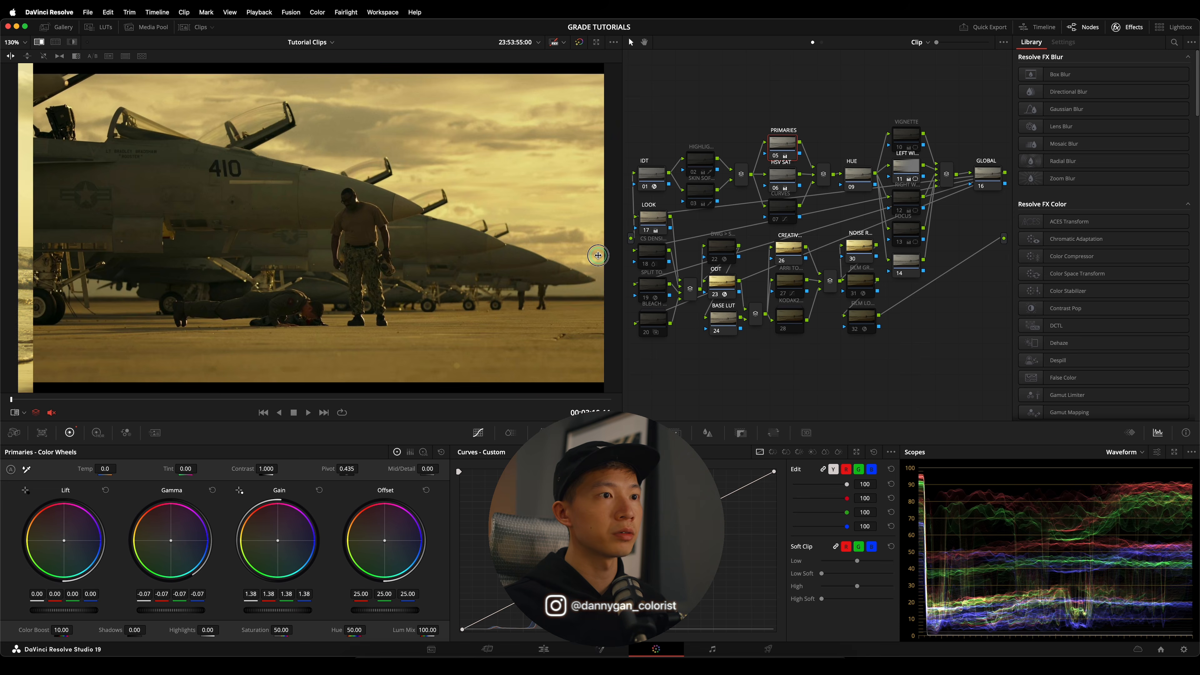
{"action": "left_click", "coordinate": [21, 412]}
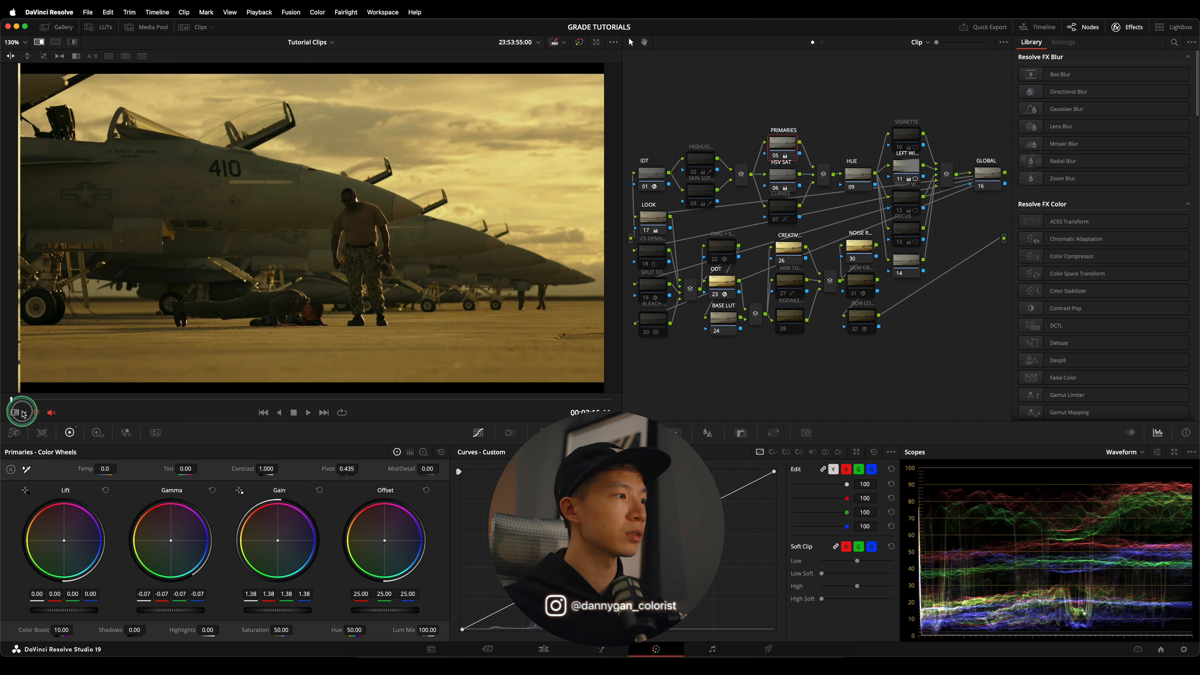
{"action": "left_click", "coordinate": [24, 412]}
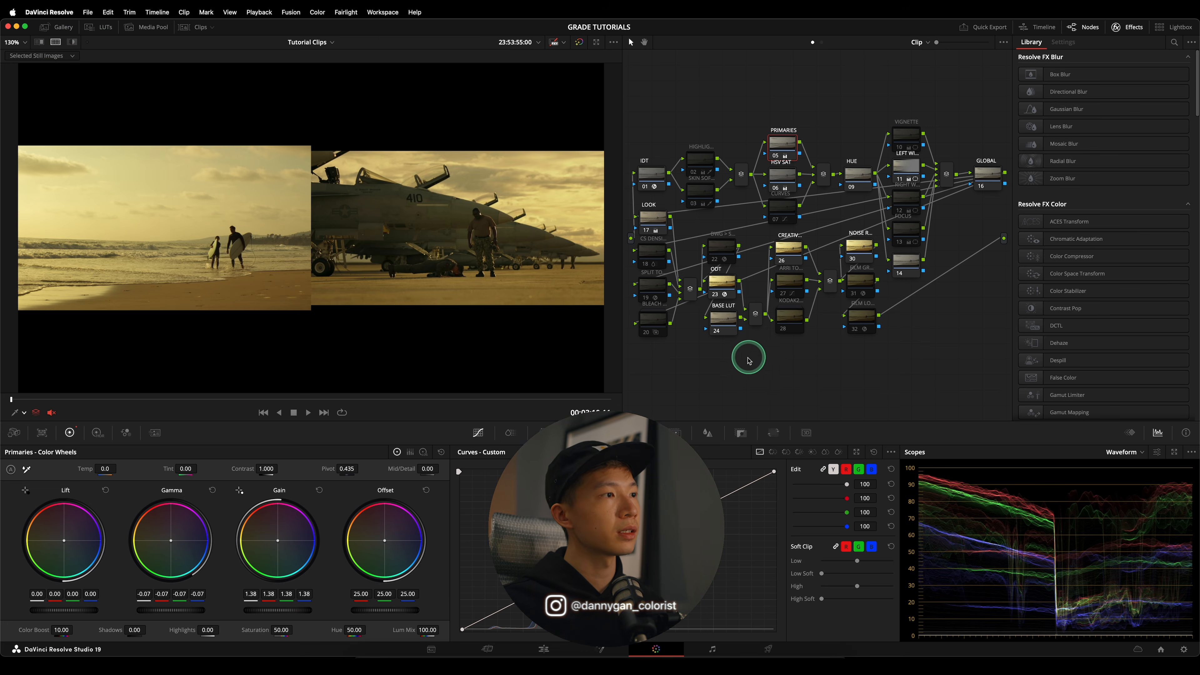
{"action": "mouse_move", "coordinate": [738, 366]}
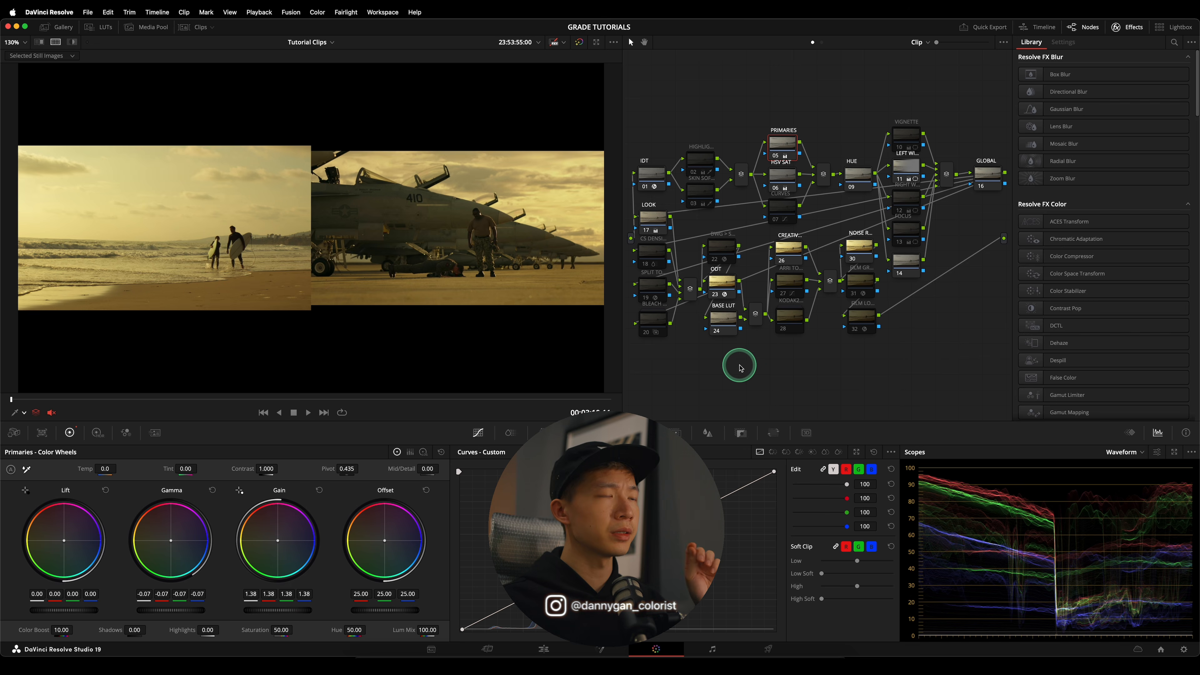
{"action": "mouse_move", "coordinate": [722, 361]}
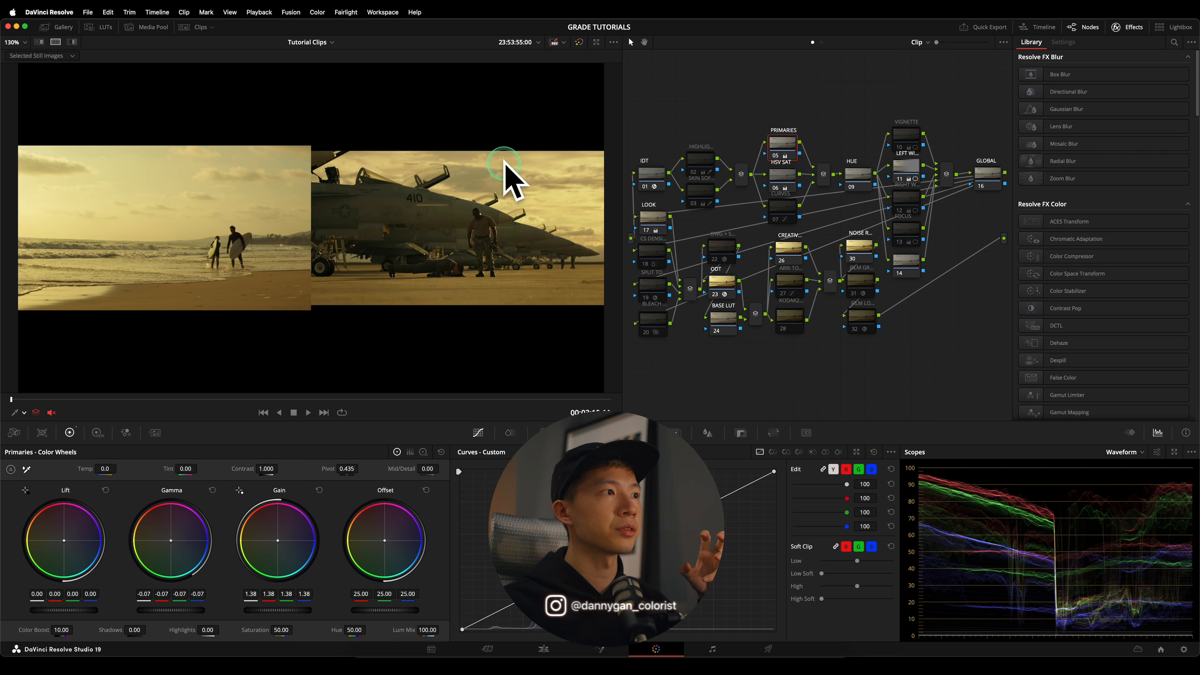
{"action": "mouse_move", "coordinate": [681, 385]}
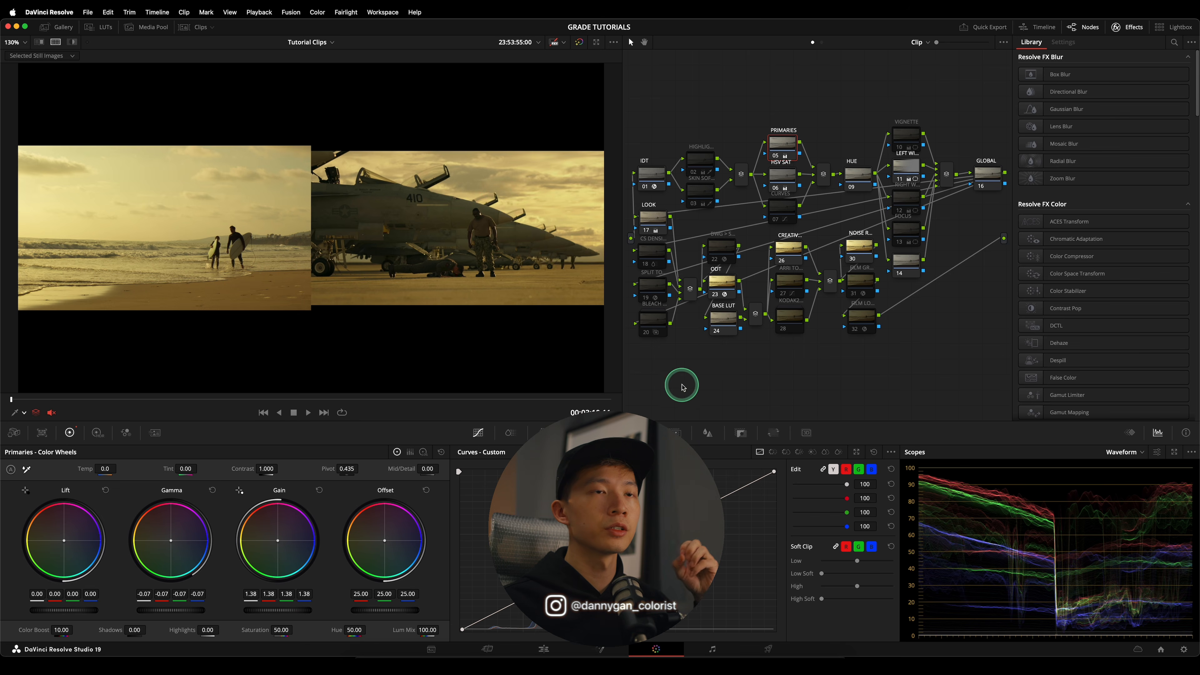
- Raise the BLEACH node's Key Output Gain from 0.200 to 1.000 for full-strength bleach bypass
{"action": "left_click", "coordinate": [652, 314]}
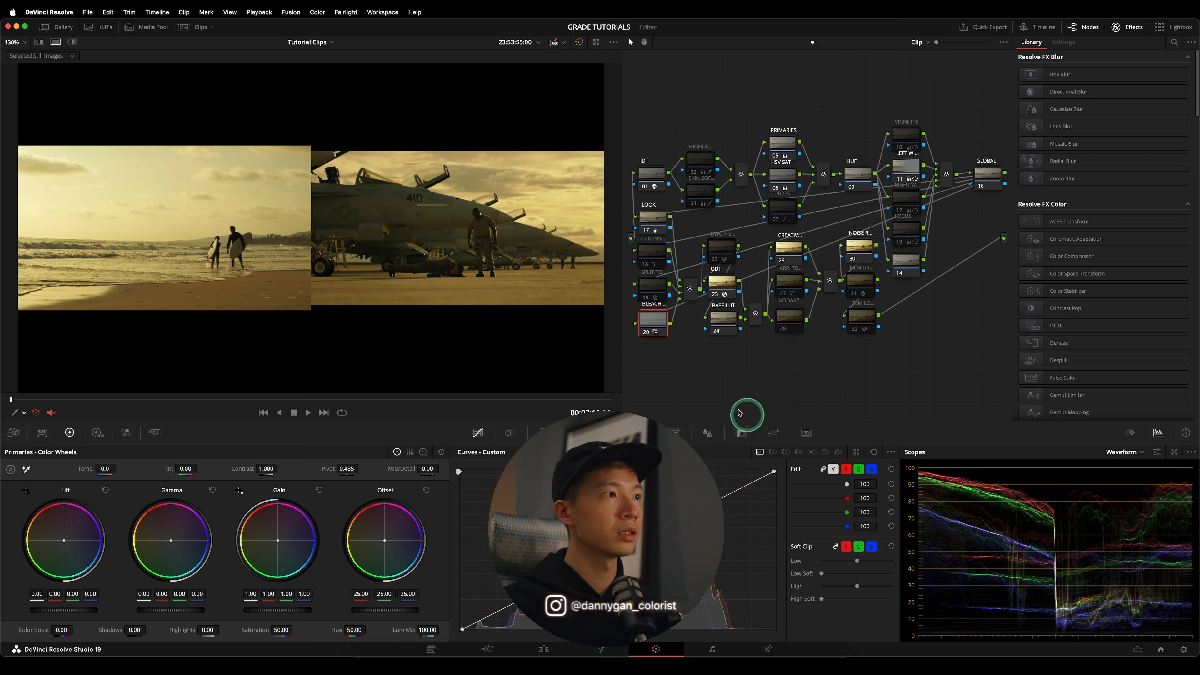
{"action": "mouse_move", "coordinate": [759, 425]}
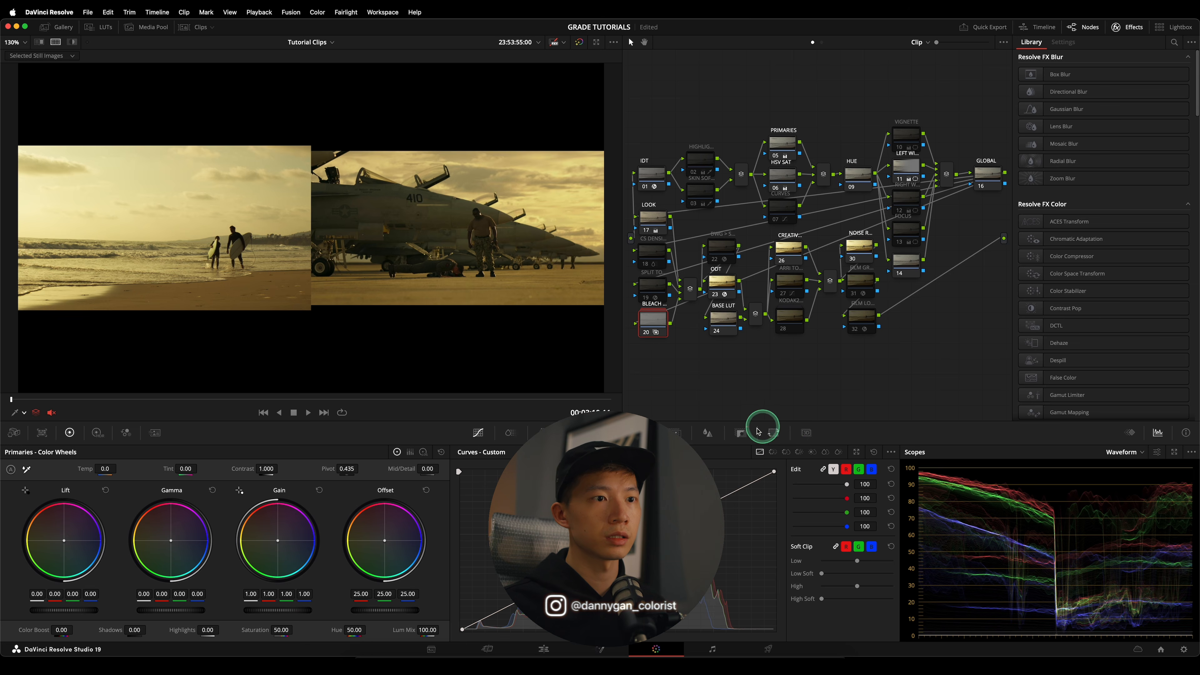
{"action": "left_click", "coordinate": [739, 433]}
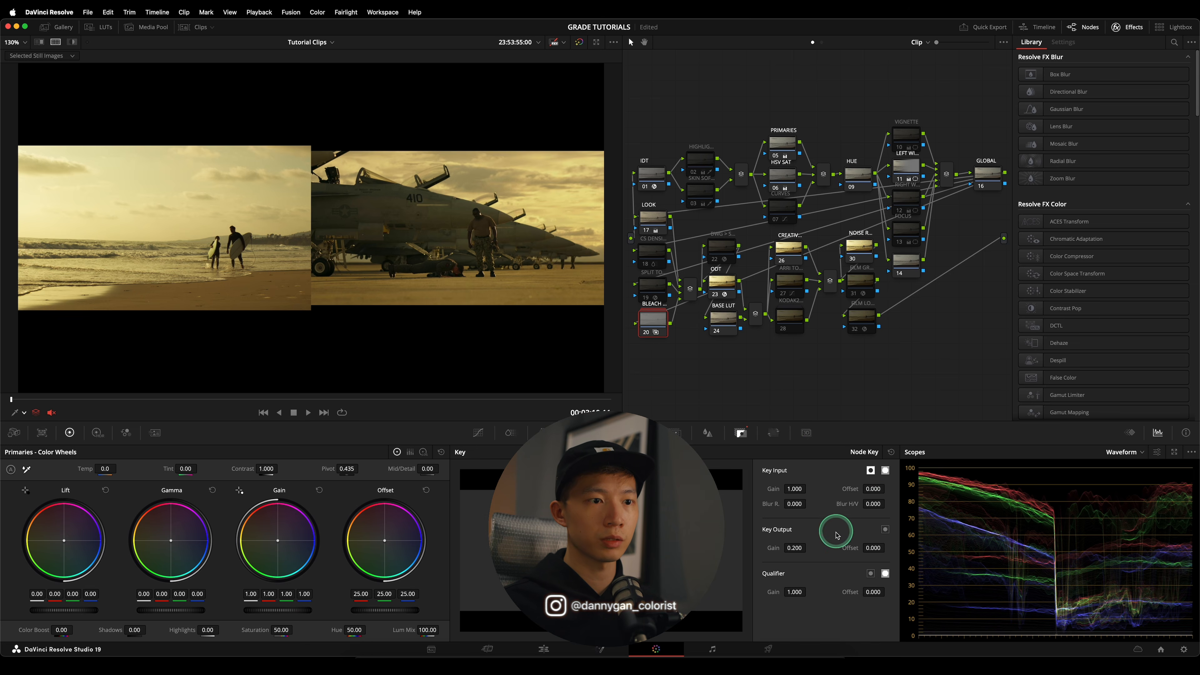
{"action": "left_click", "coordinate": [652, 331]}
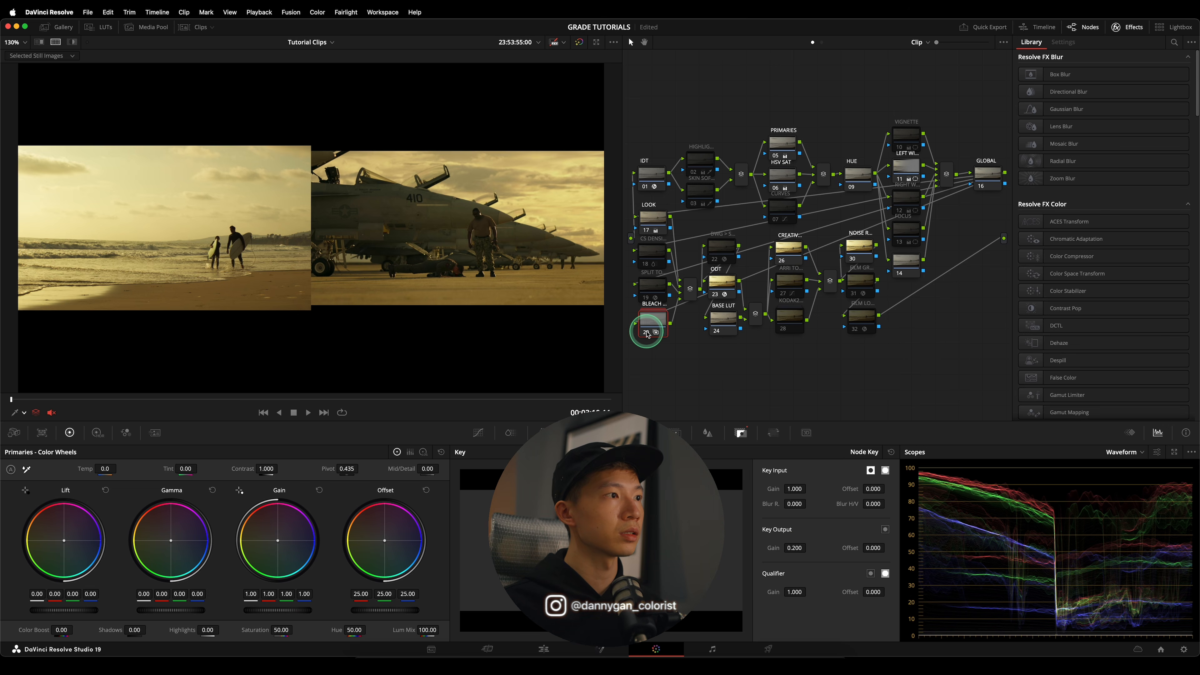
{"action": "right_click", "coordinate": [646, 328]}
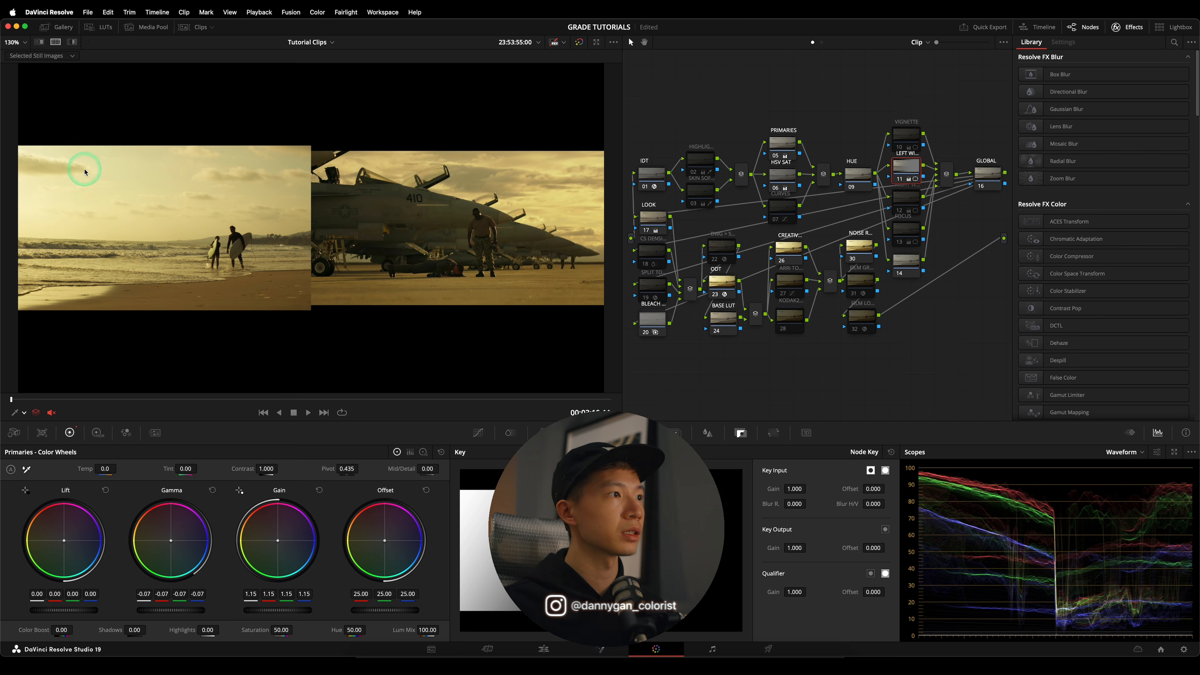
{"action": "left_click_drag", "start_coordinate": [272, 608], "coordinate": [259, 607]}
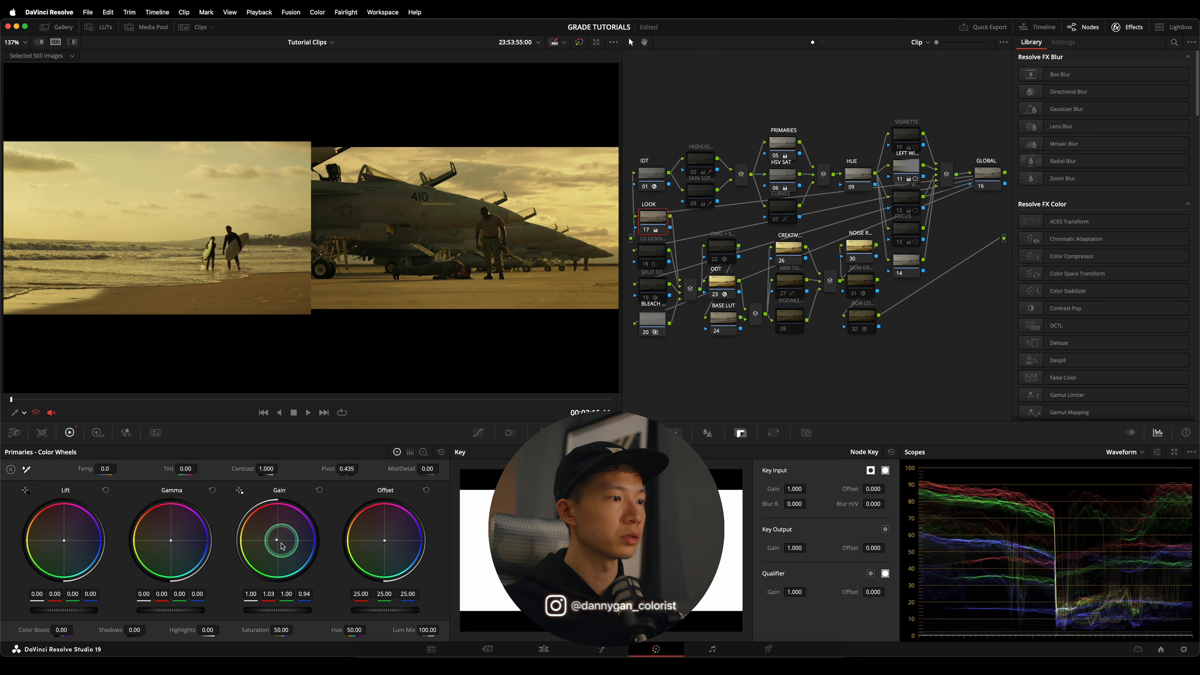
- Tint Gain toward yellow at 1.39 and wipe the viewer against the Top Gun still
{"action": "left_click_drag", "start_coordinate": [277, 540], "coordinate": [275, 540]}
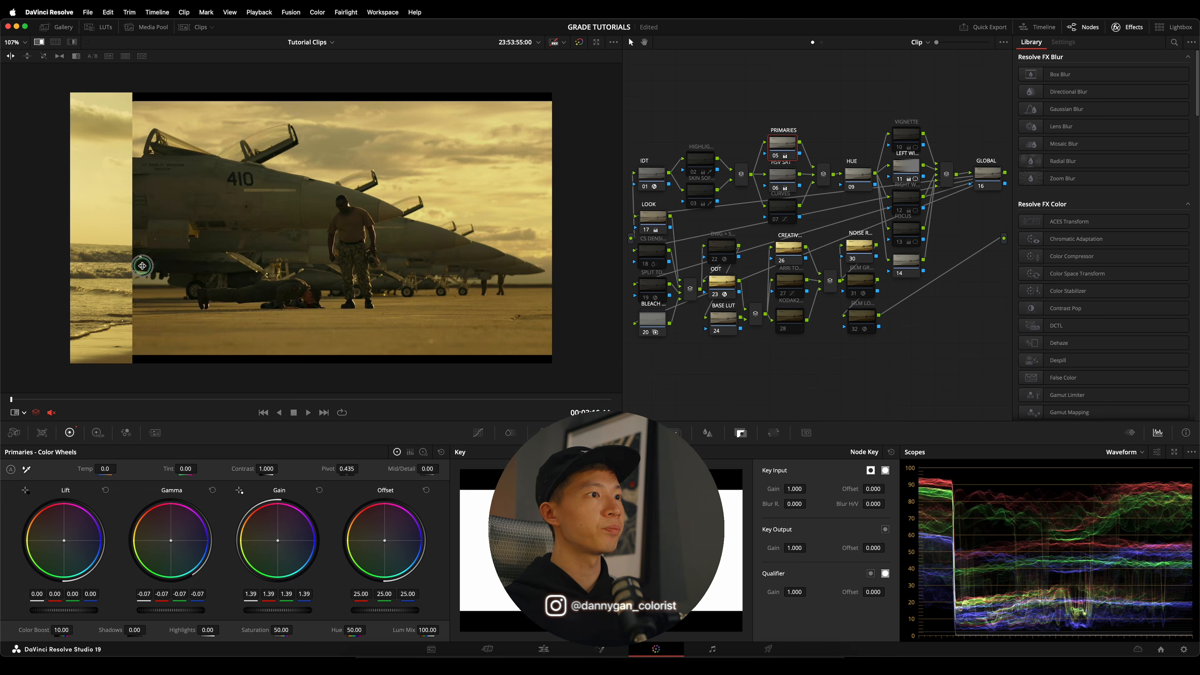
{"action": "left_click_drag", "start_coordinate": [143, 265], "coordinate": [395, 300]}
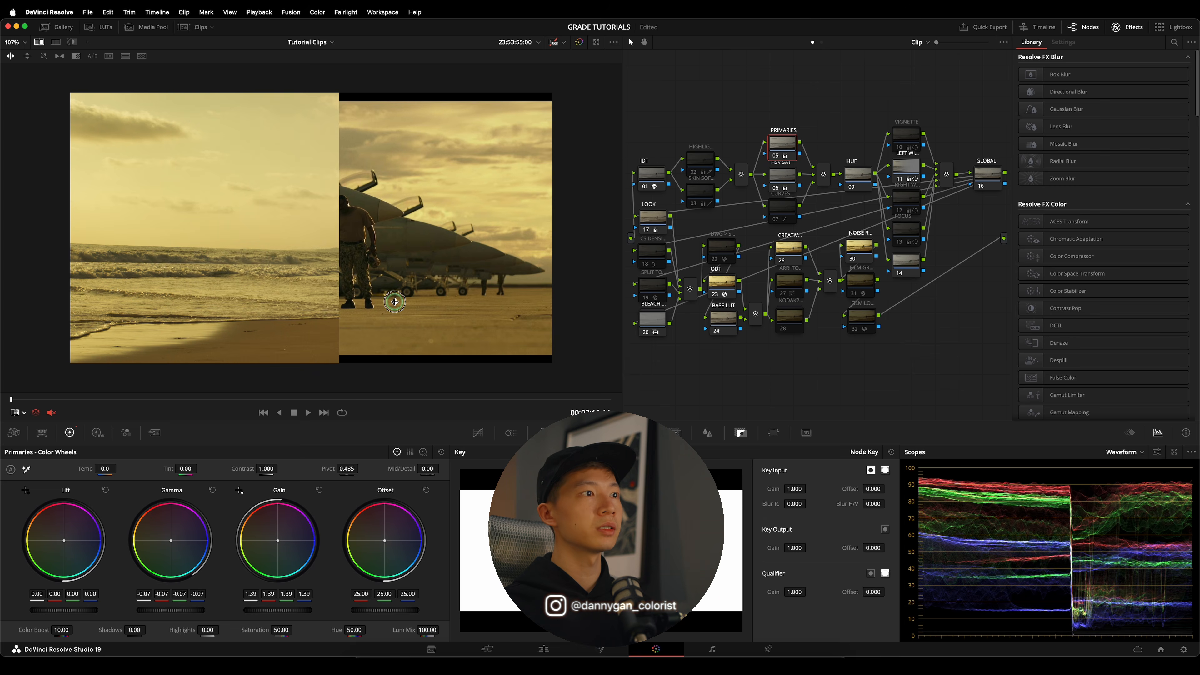